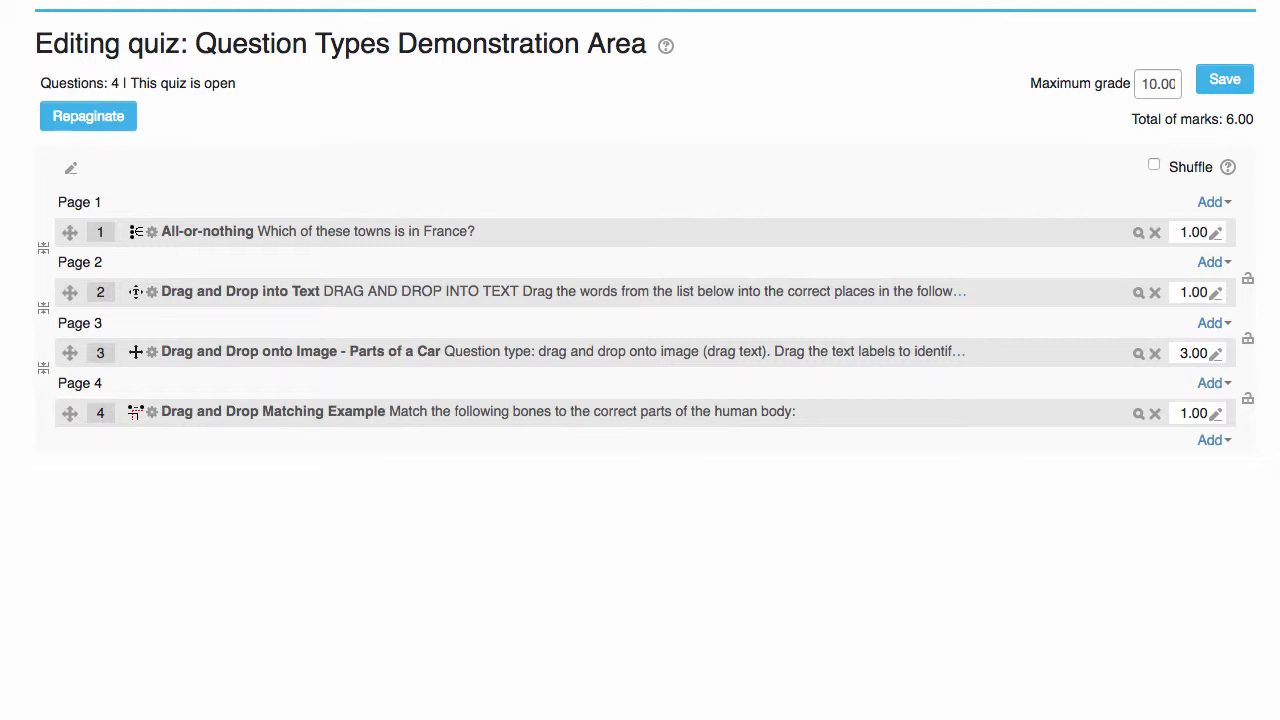
mouse_move(922, 716)
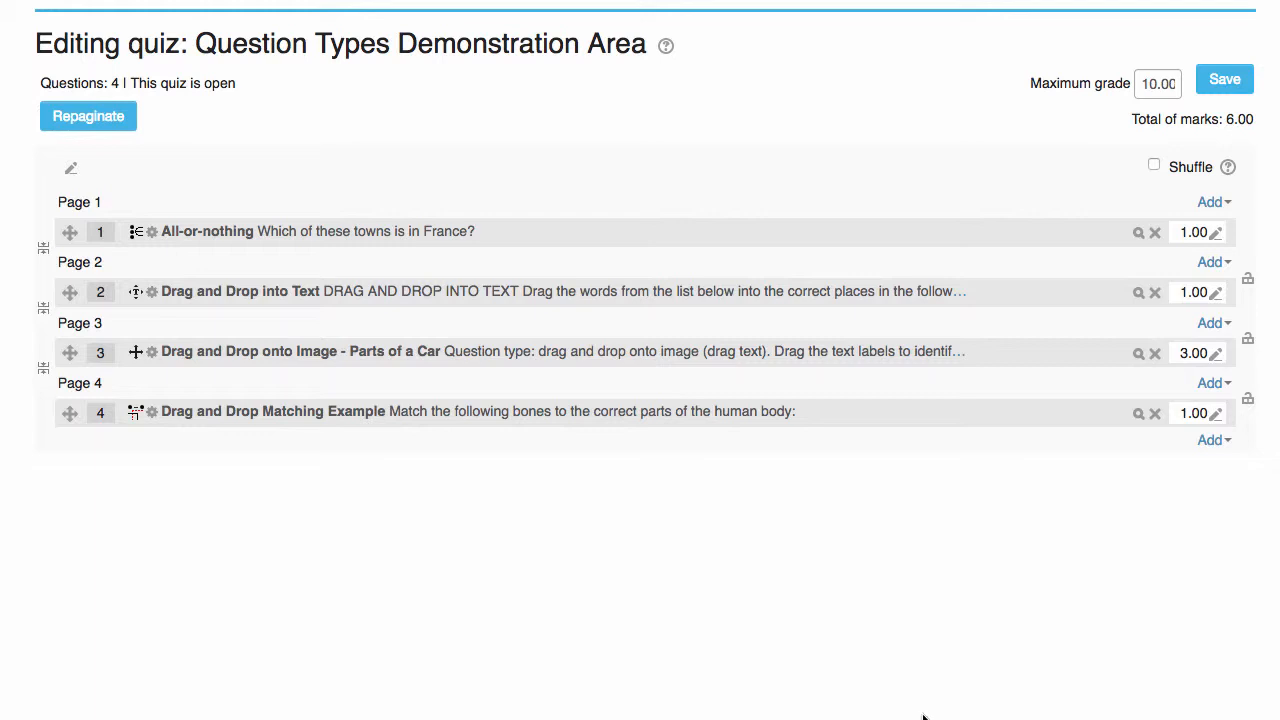
mouse_move(1070, 658)
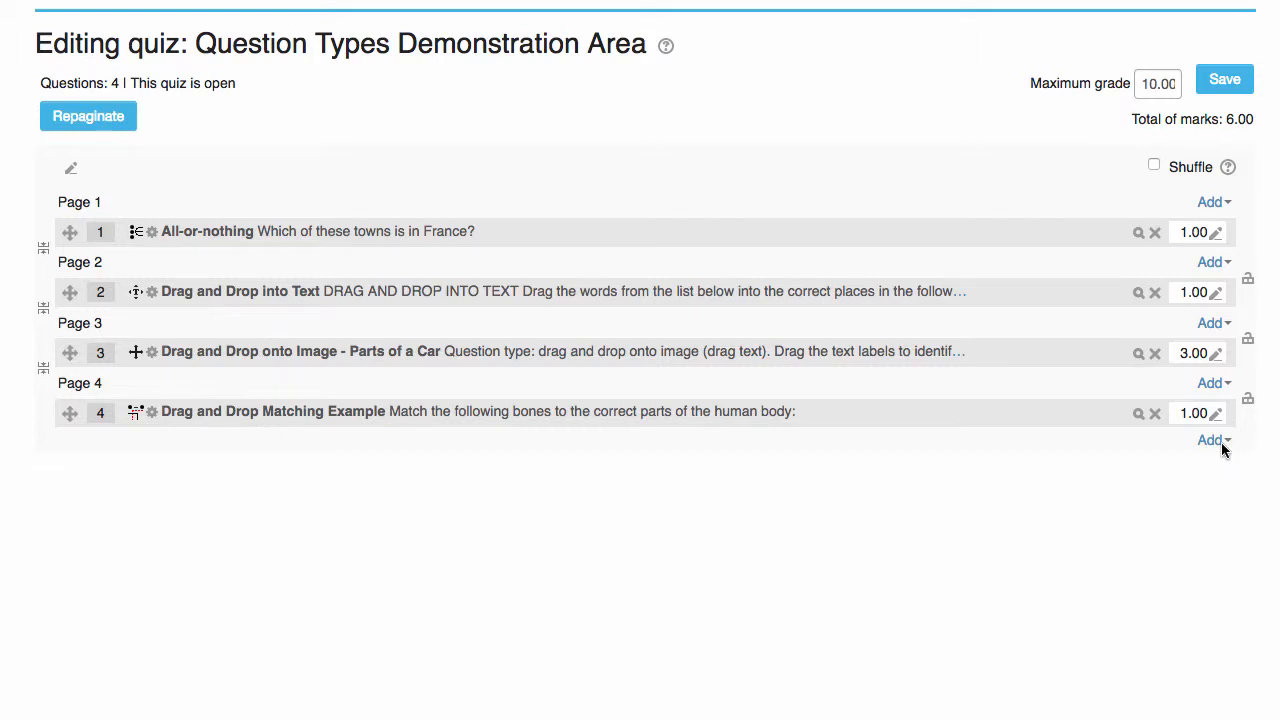
Add a new question to the quiz and choose Matching as its type
left_click(1212, 440)
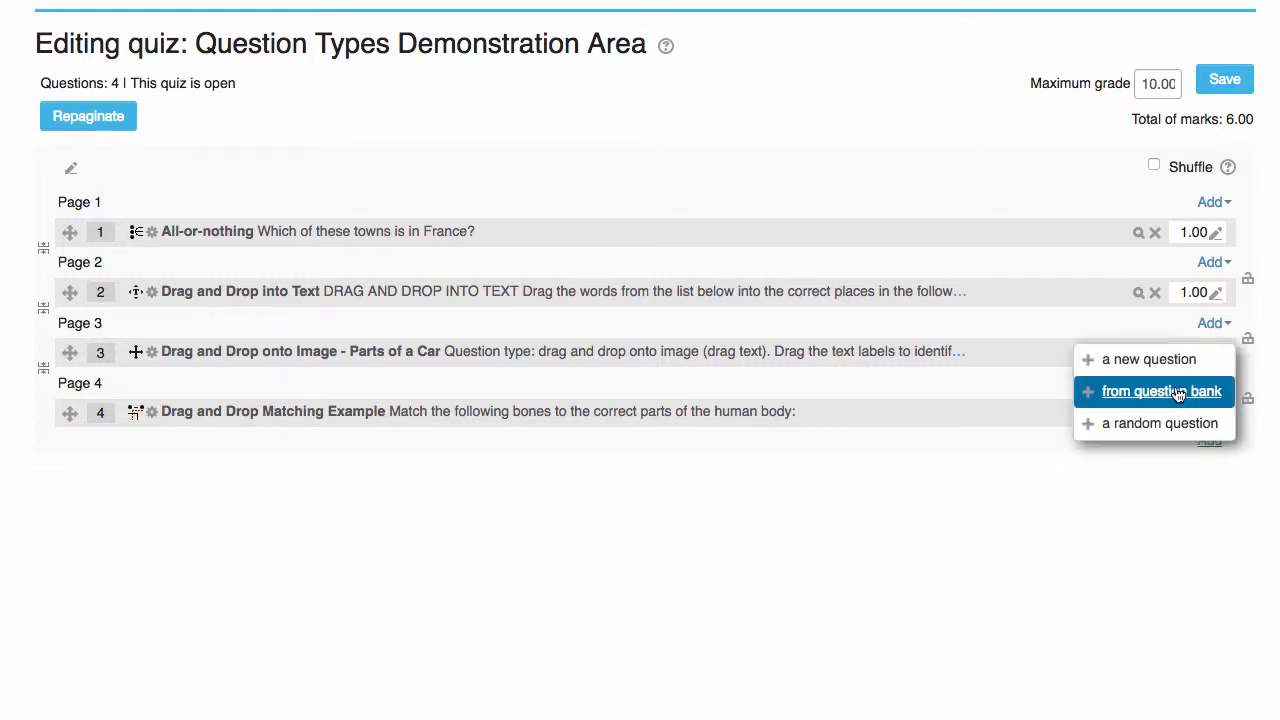
left_click(1150, 360)
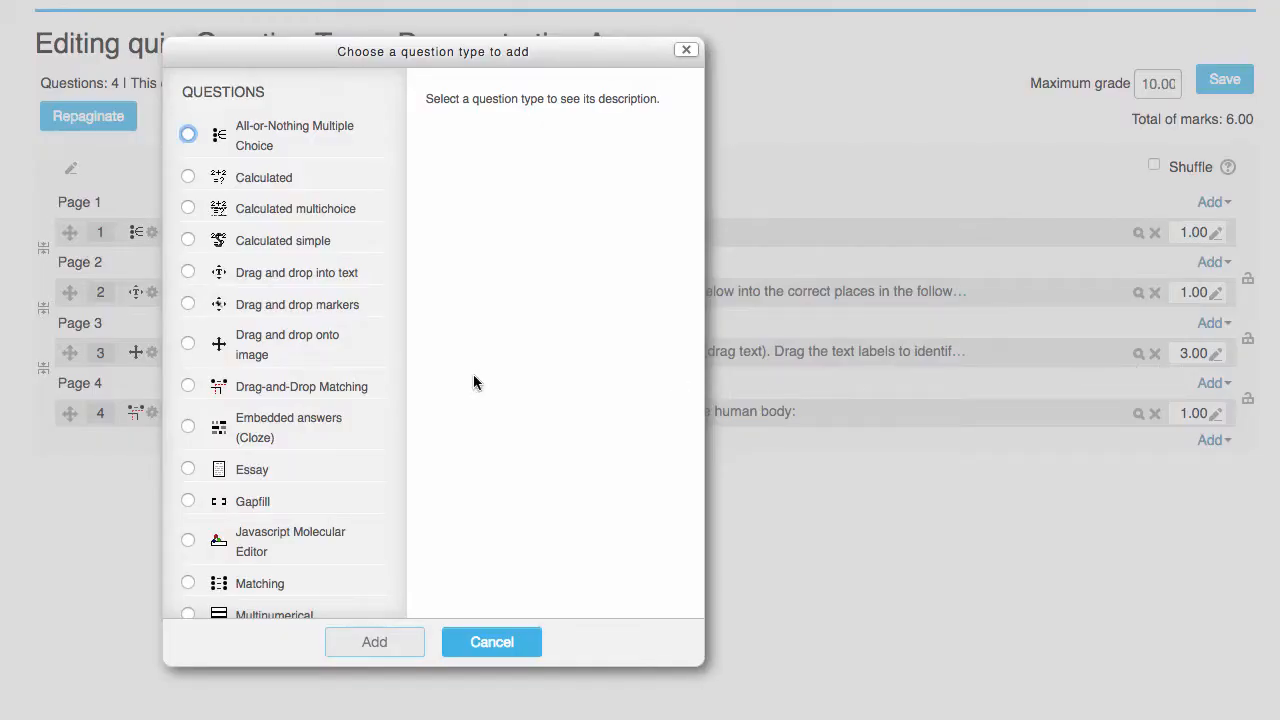
scroll("down", 3)
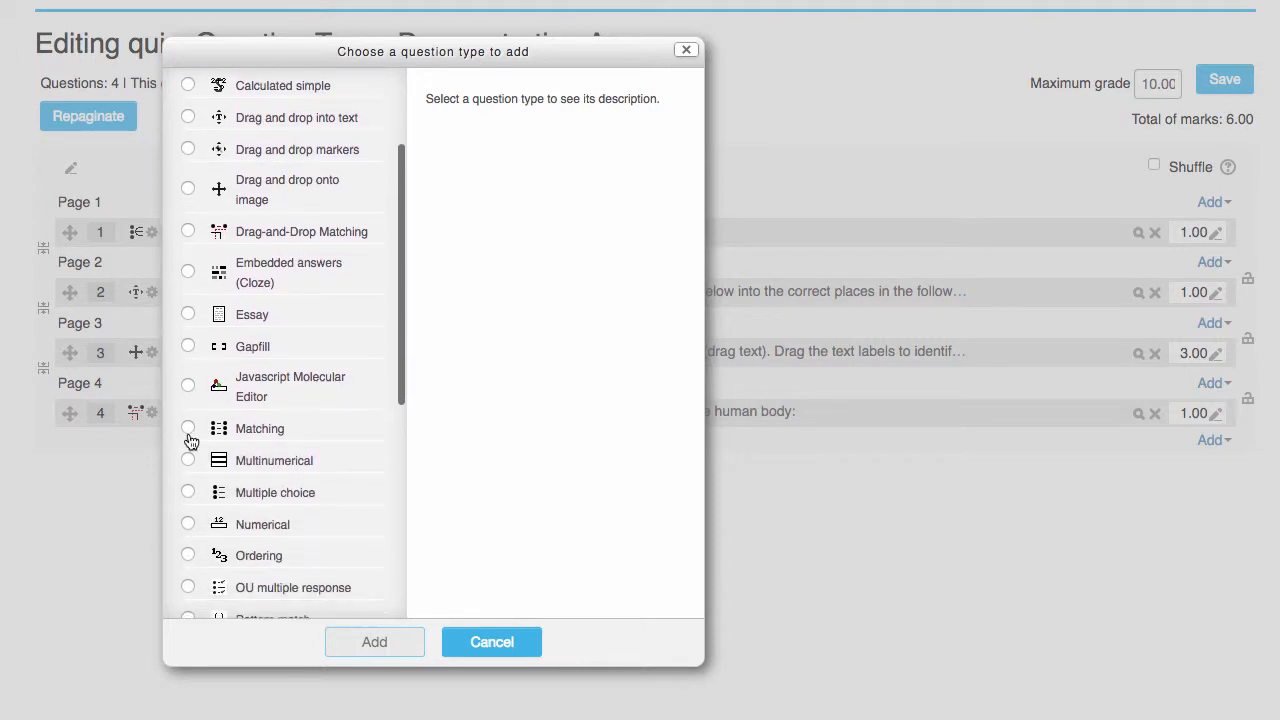
left_click(188, 428)
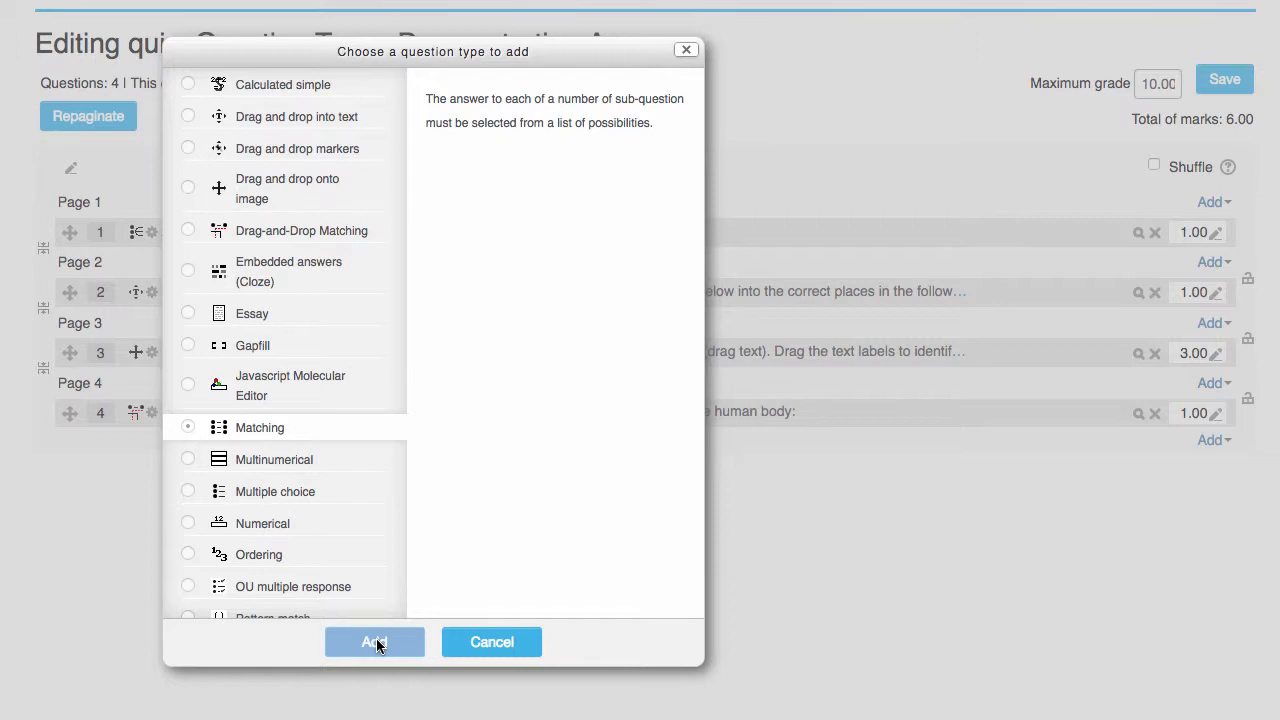
left_click(374, 642)
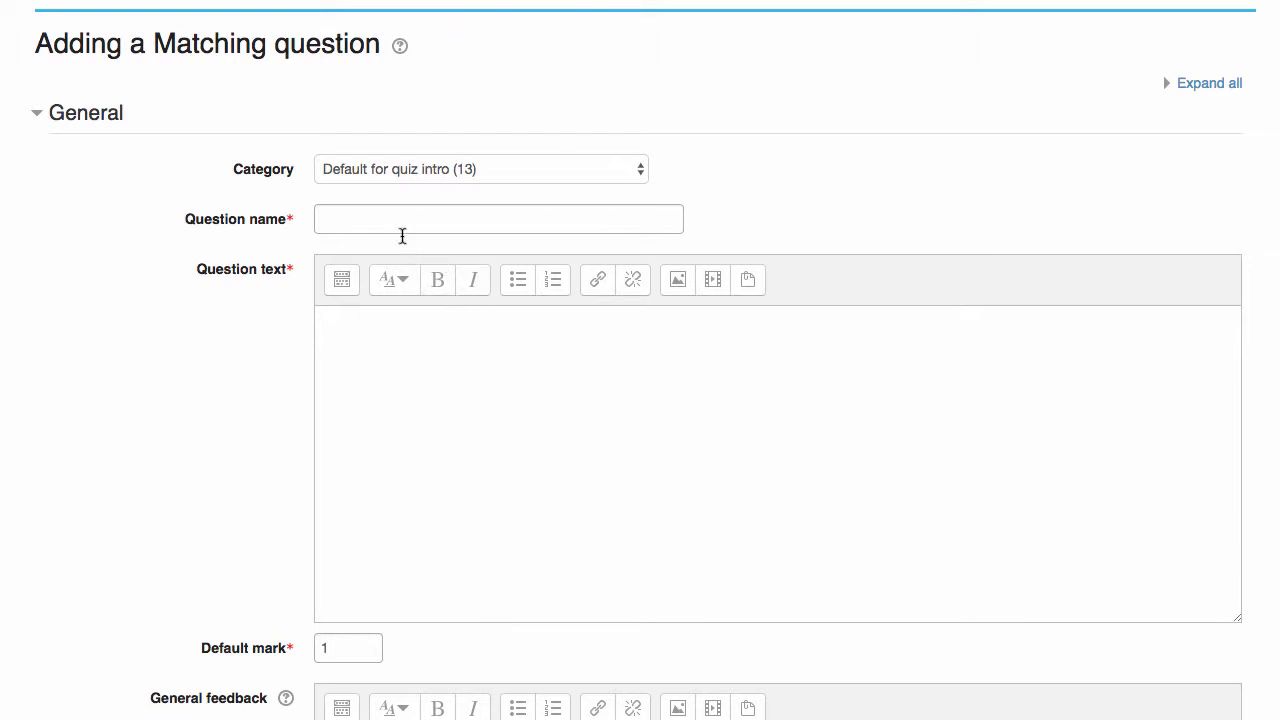
Name the question 'Matching - Capital City' with text 'Match the capital city to the country:'
left_click(496, 218)
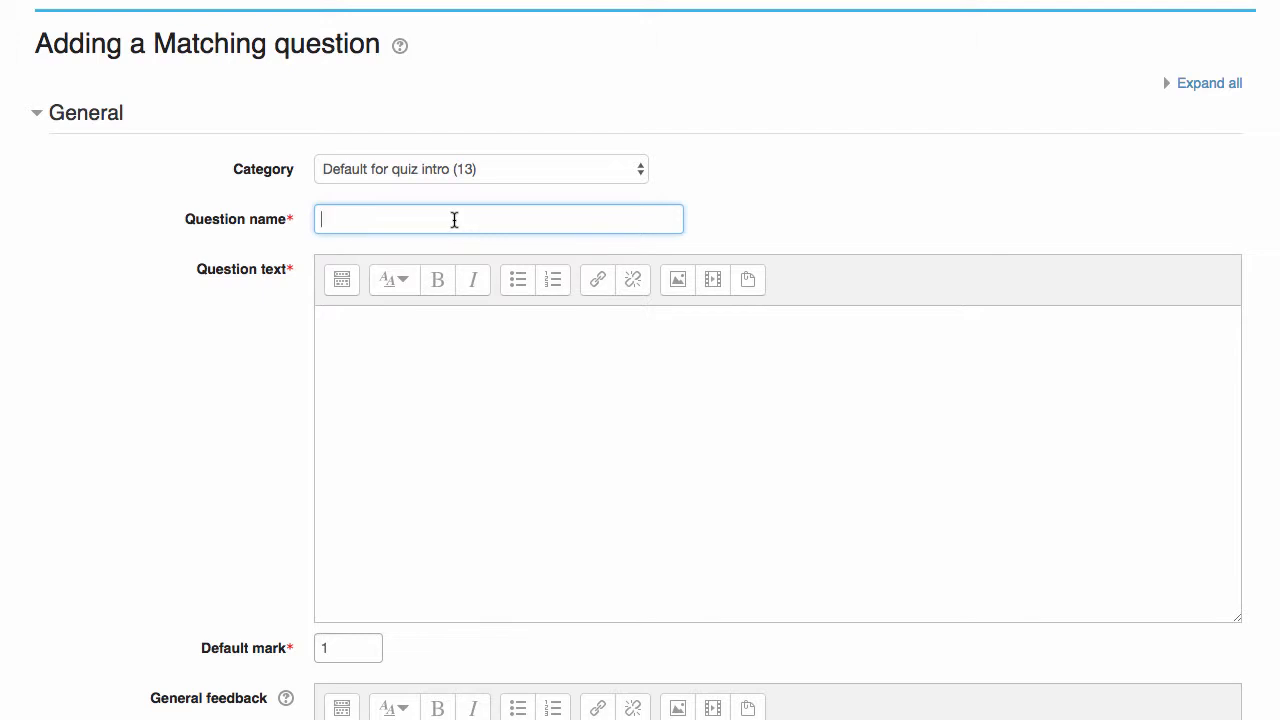
type("Matching - C")
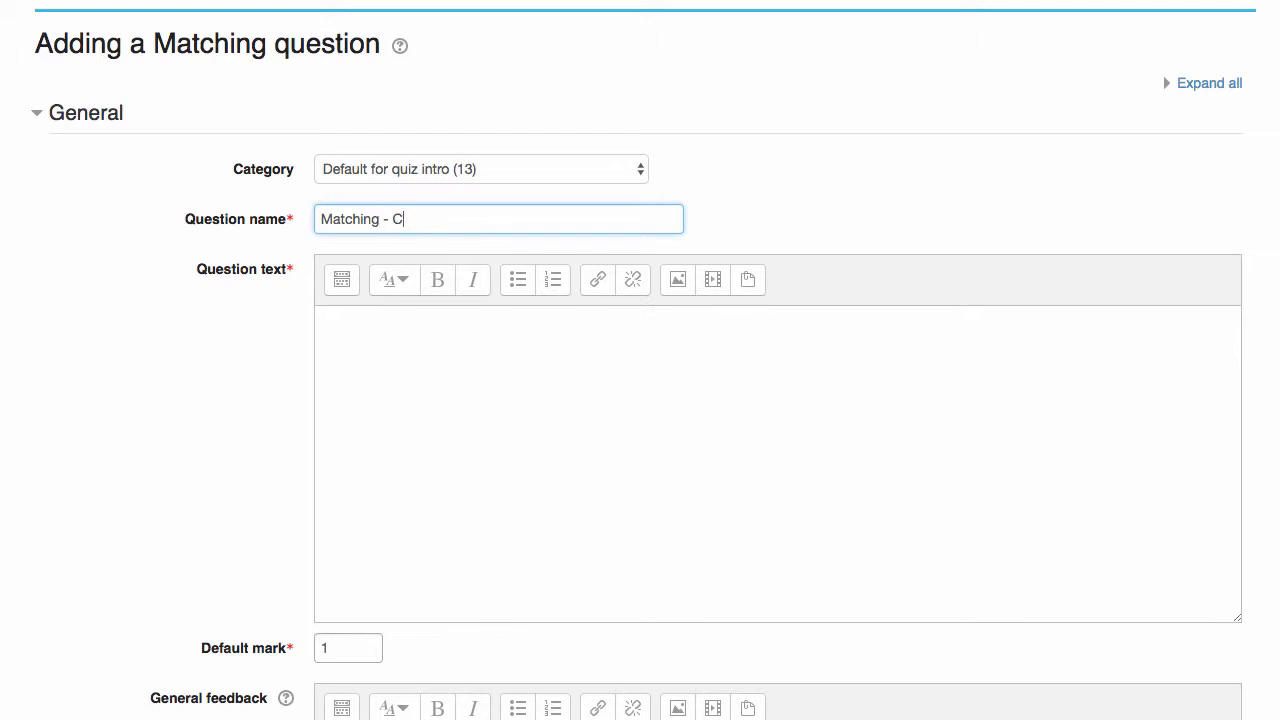
type("apital City")
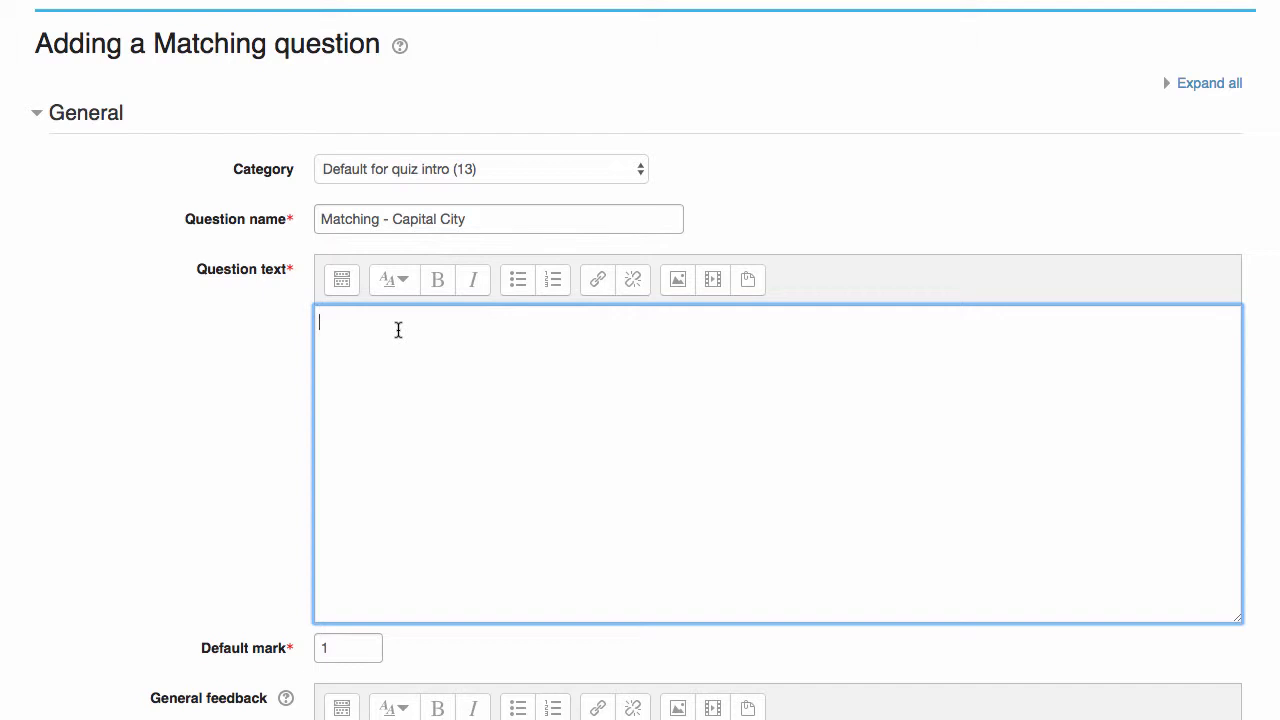
type("Ma")
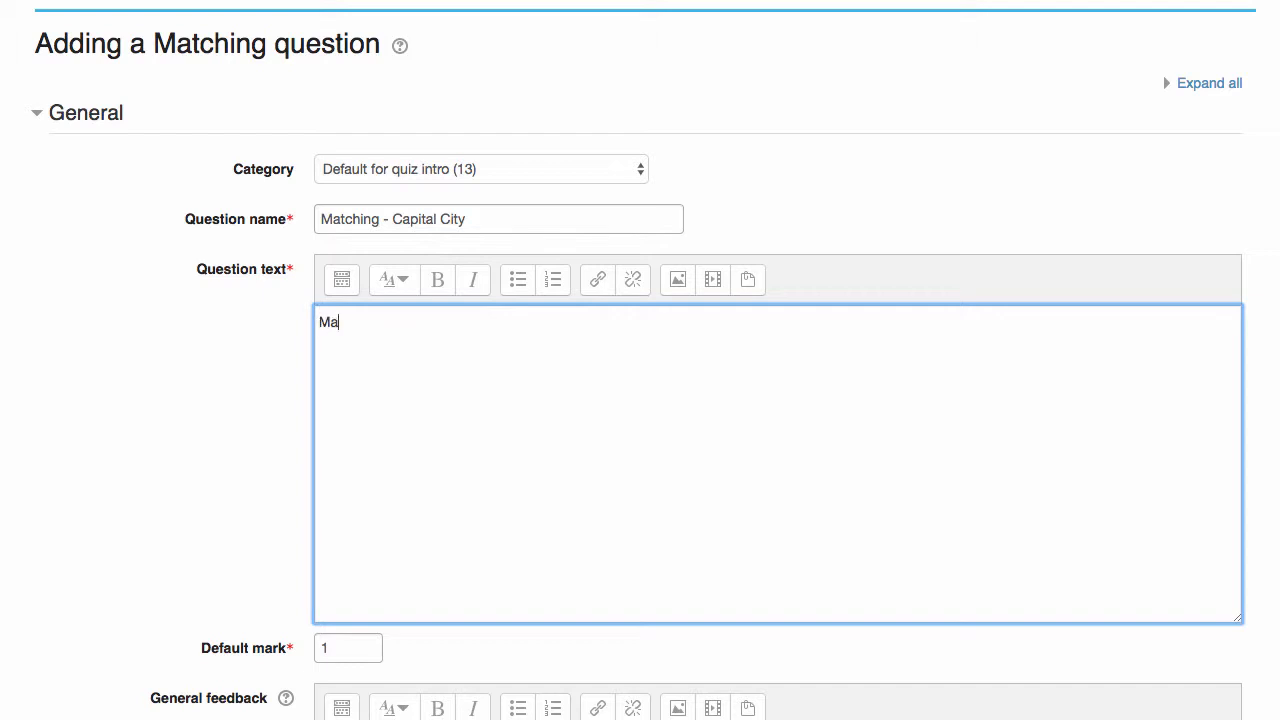
type("tch the capital city to t")
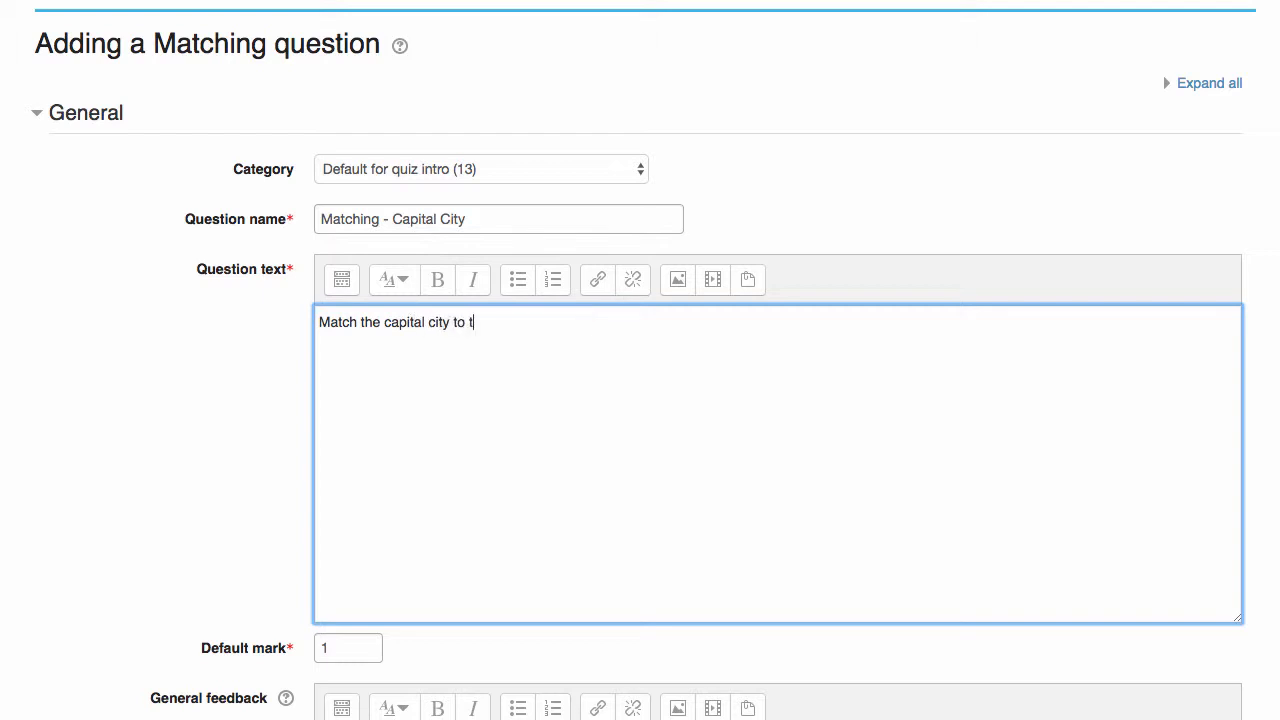
type("he count")
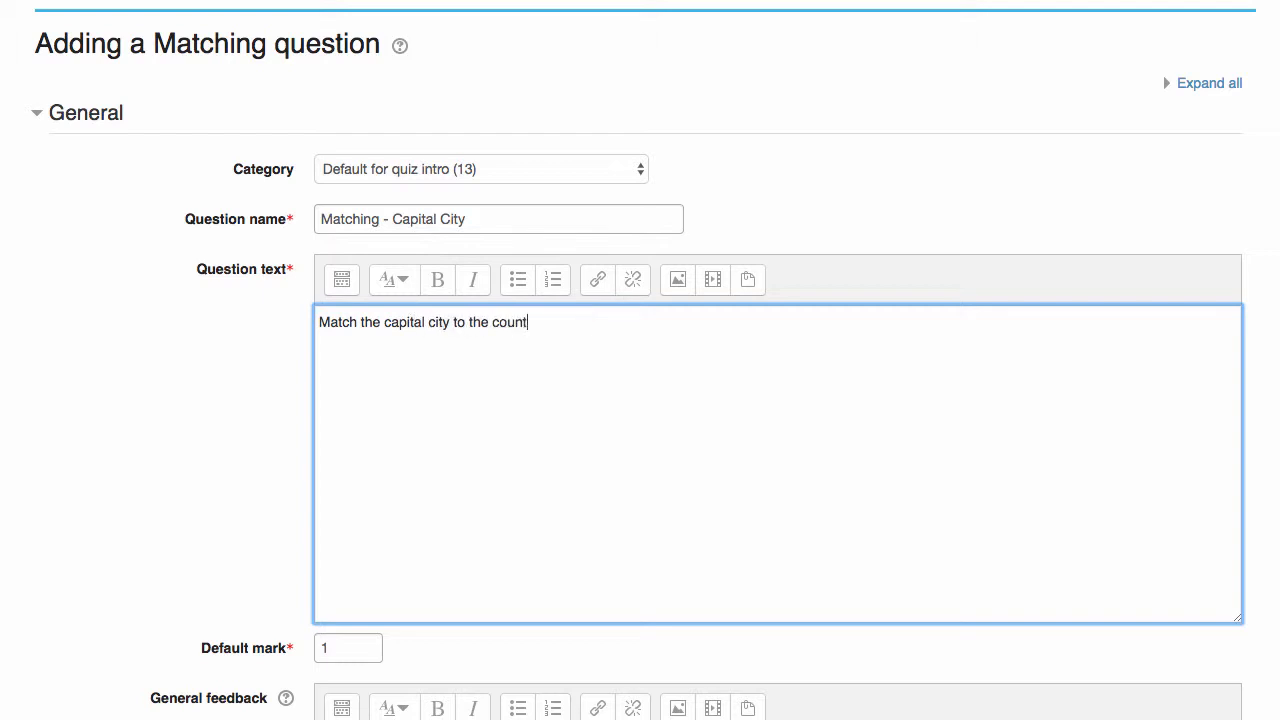
type("ry:")
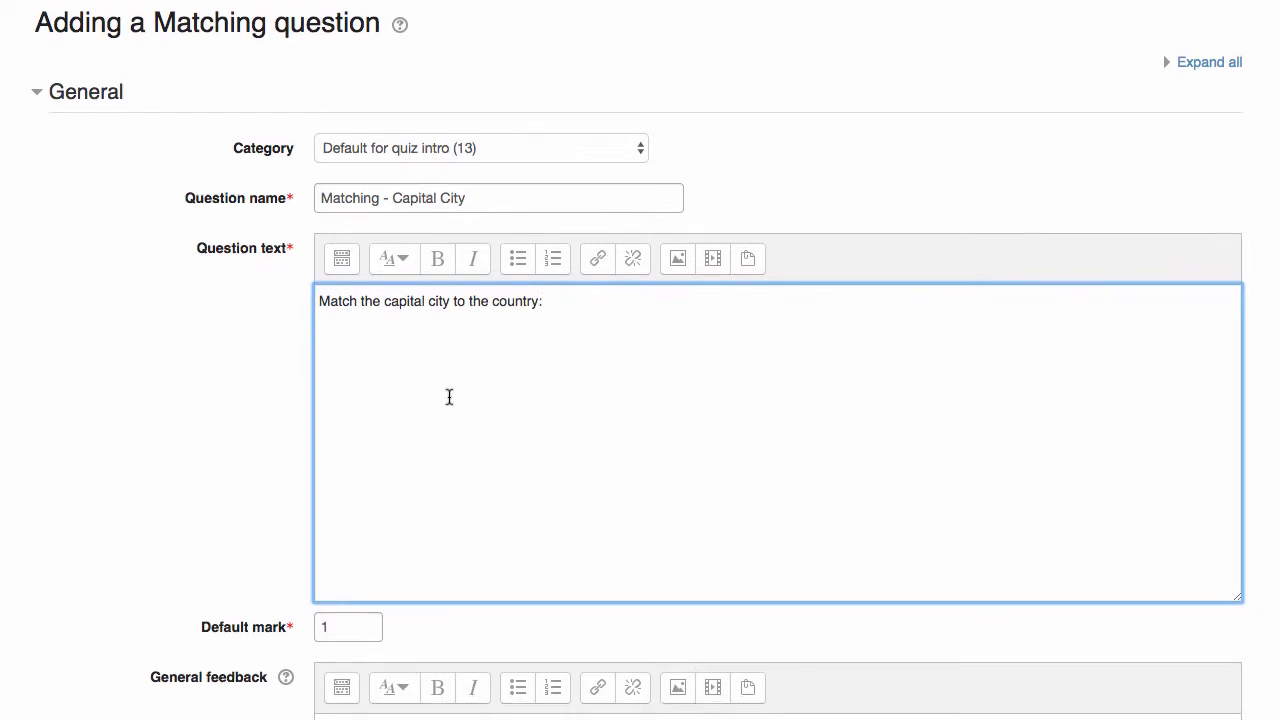
Set the Default mark to 5 and move down to the Answers section
scroll("down", 3)
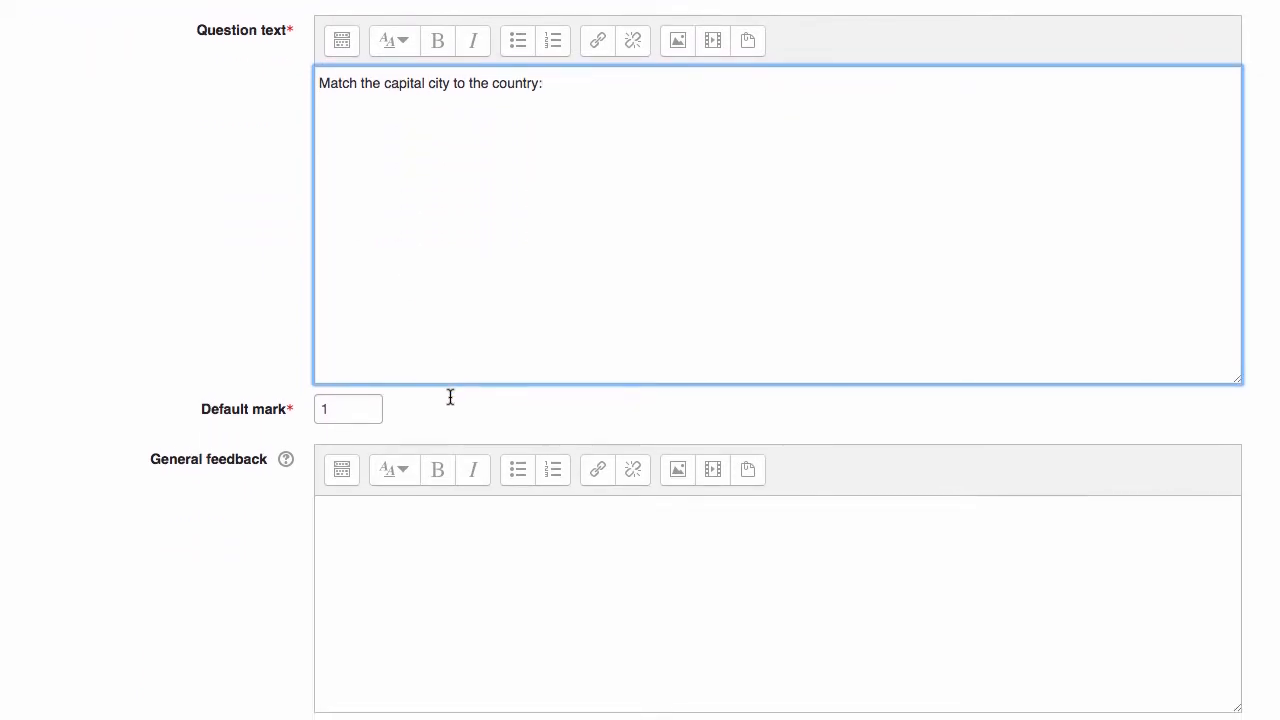
scroll("down", 3)
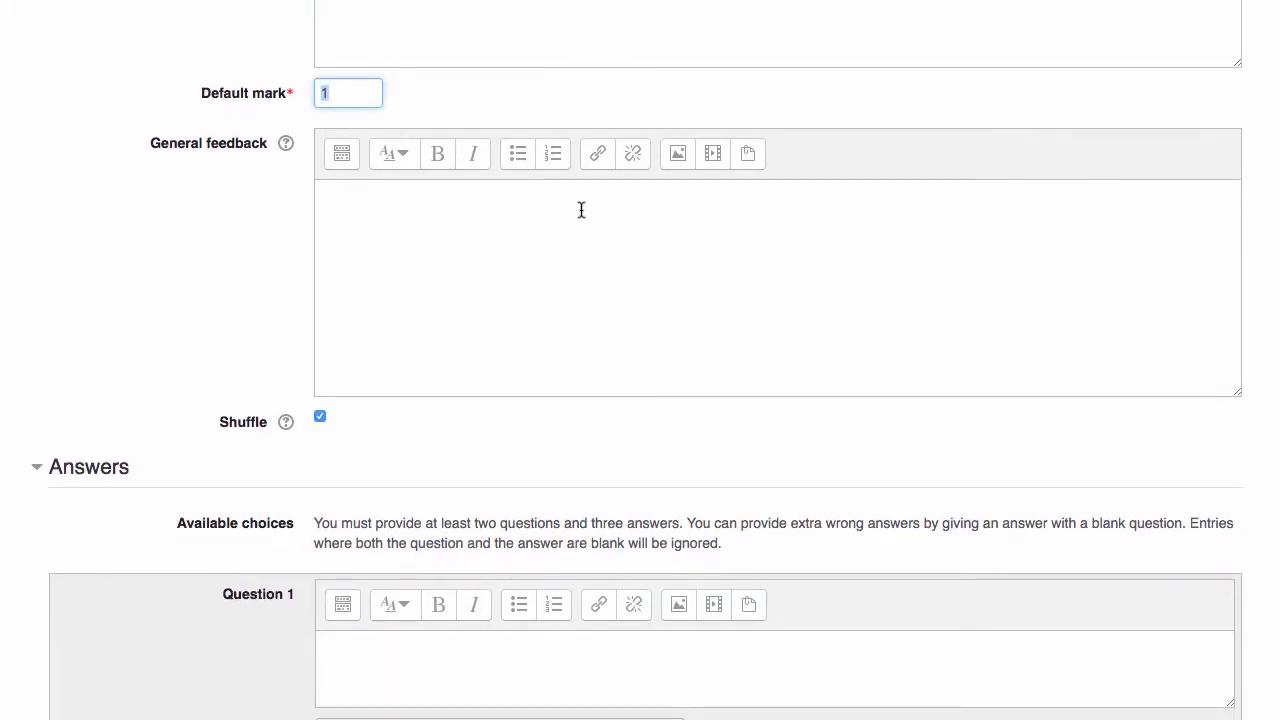
type("5")
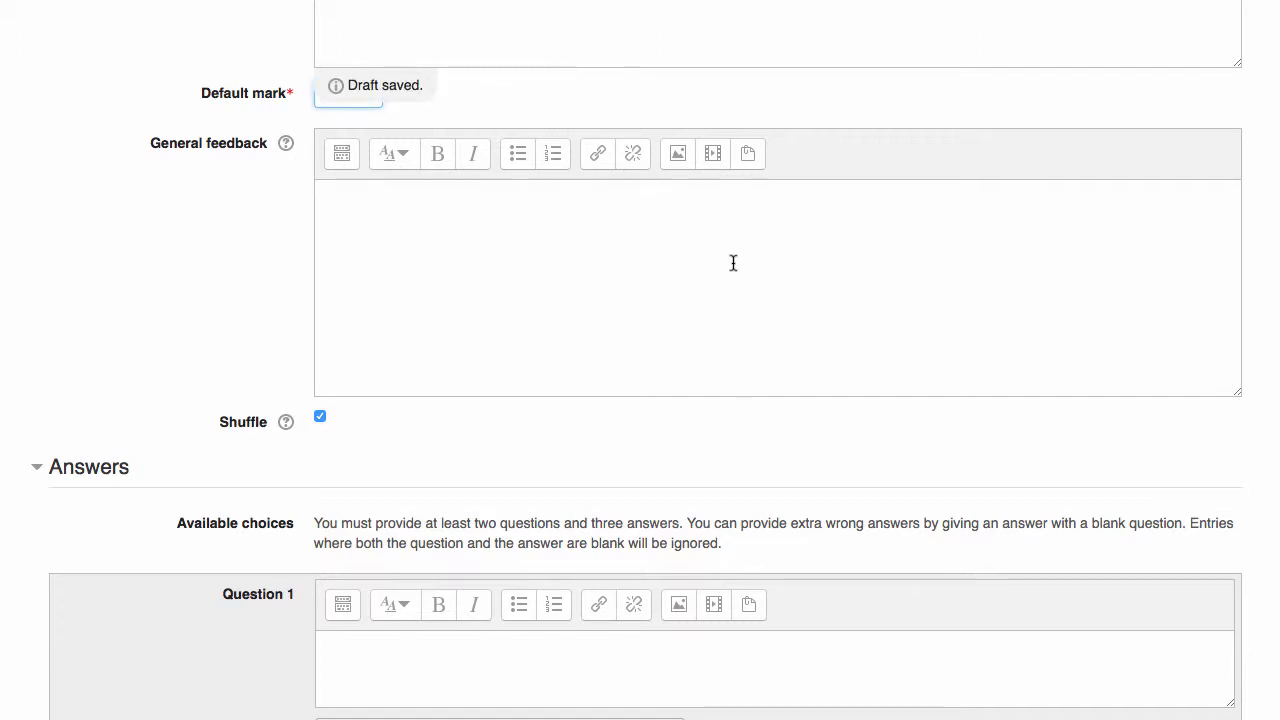
mouse_move(656, 256)
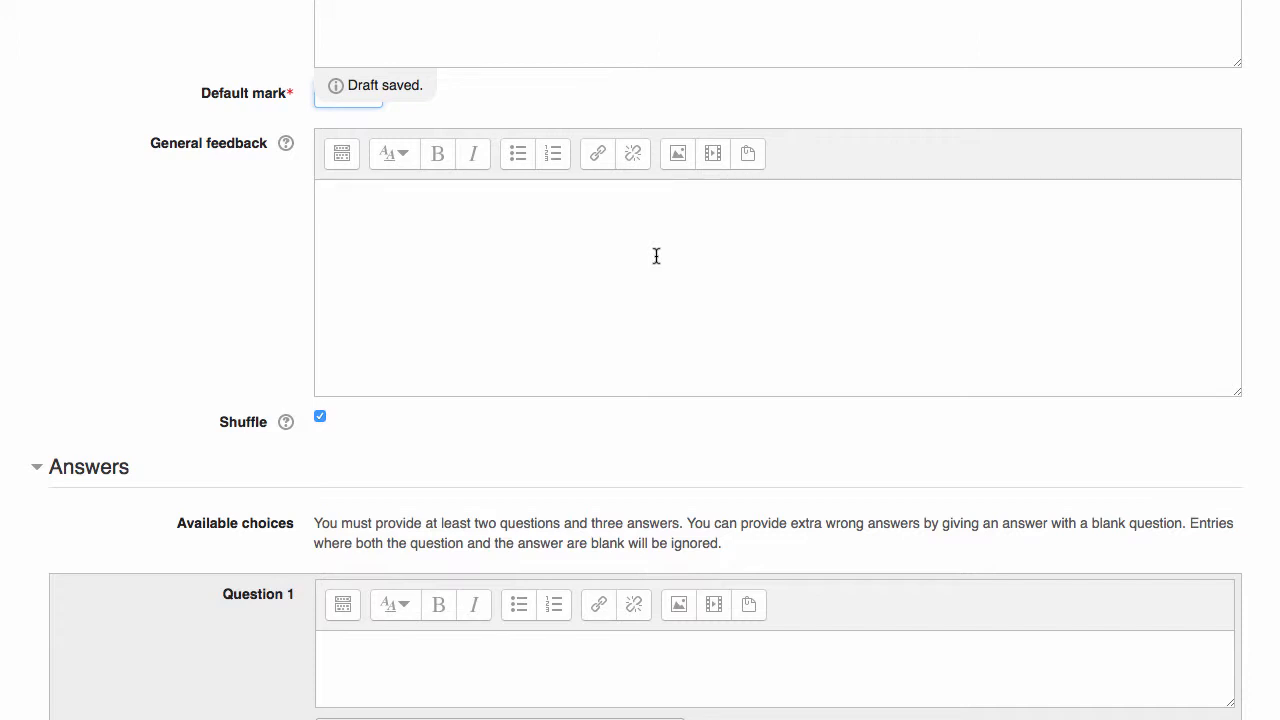
type("5")
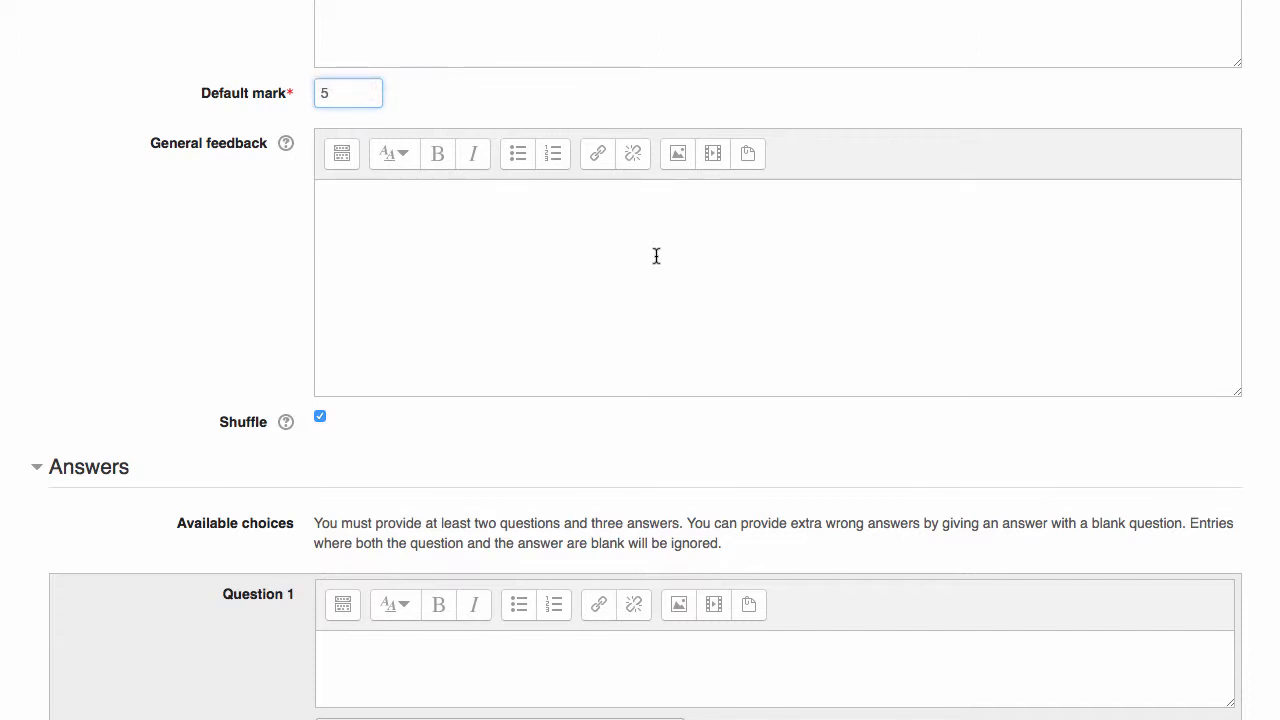
scroll("down", 3)
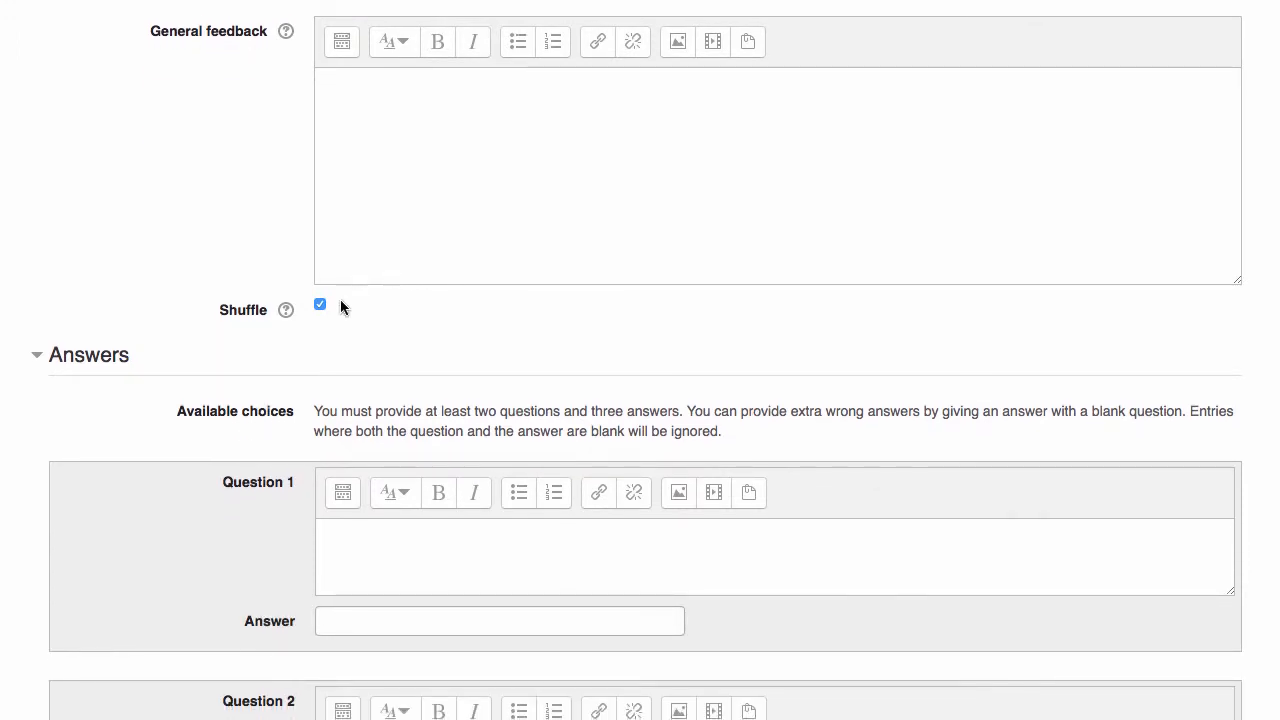
mouse_move(590, 268)
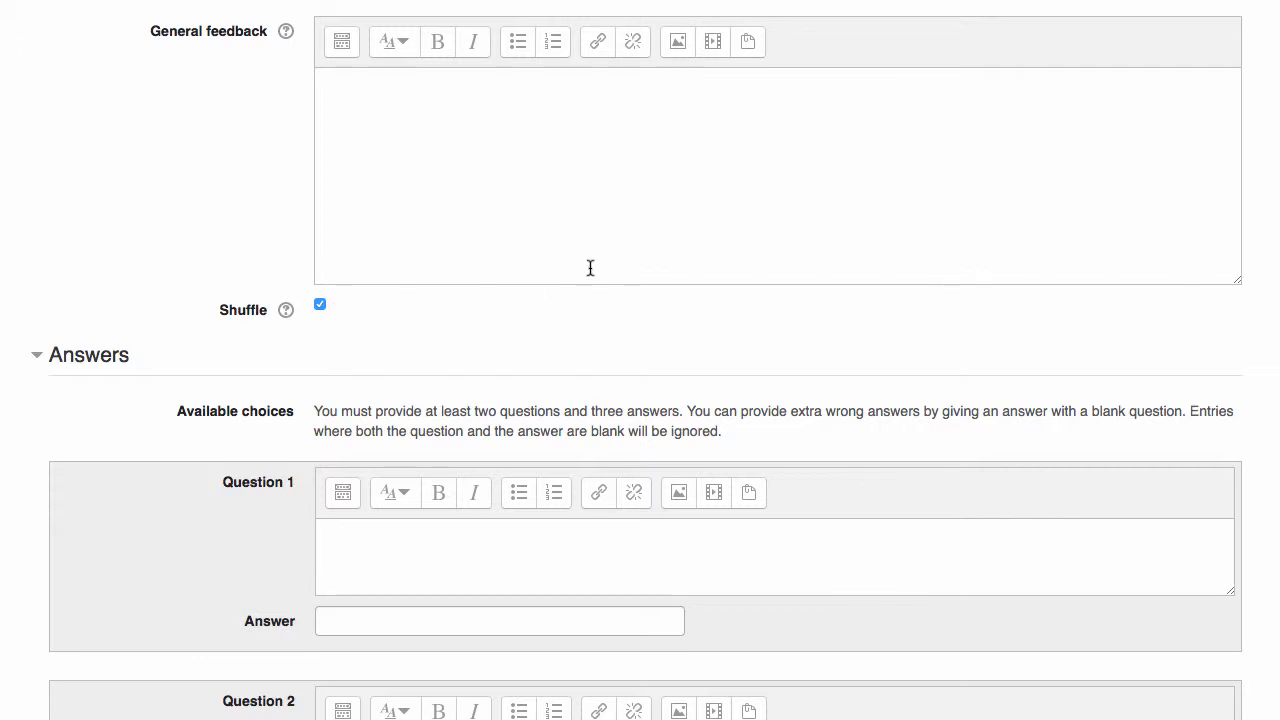
scroll("down", 3)
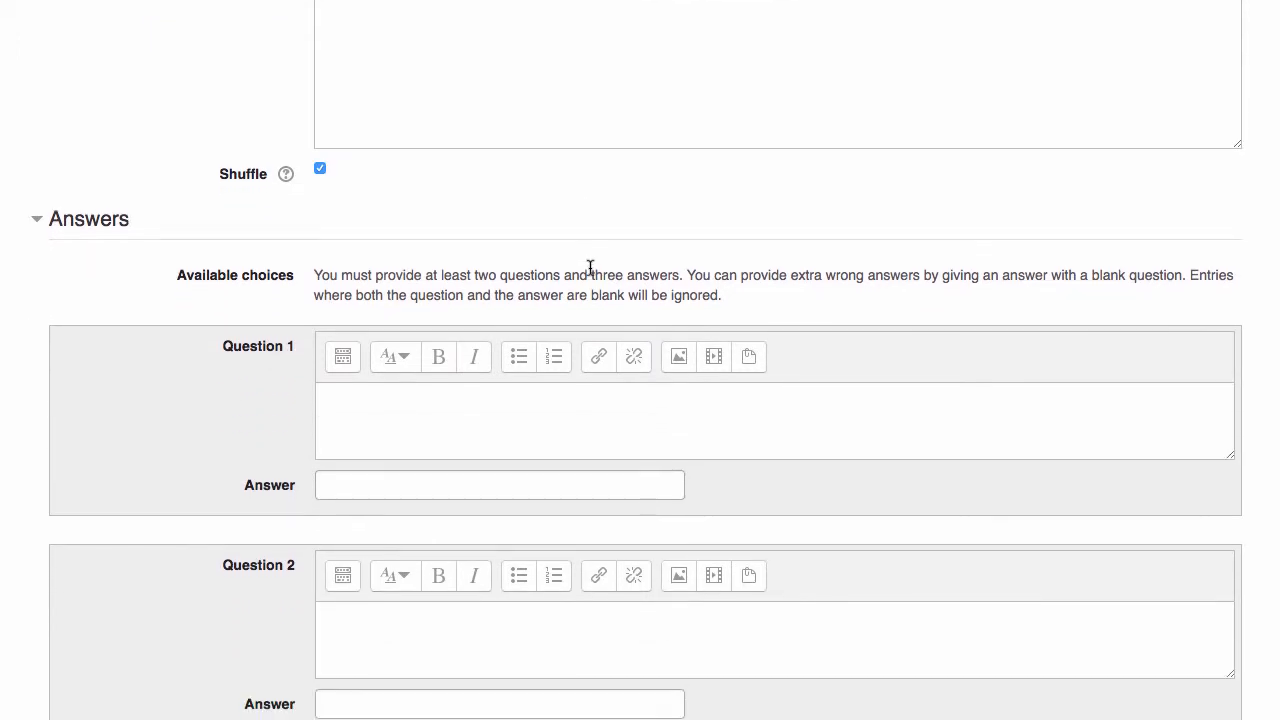
scroll("down", 3)
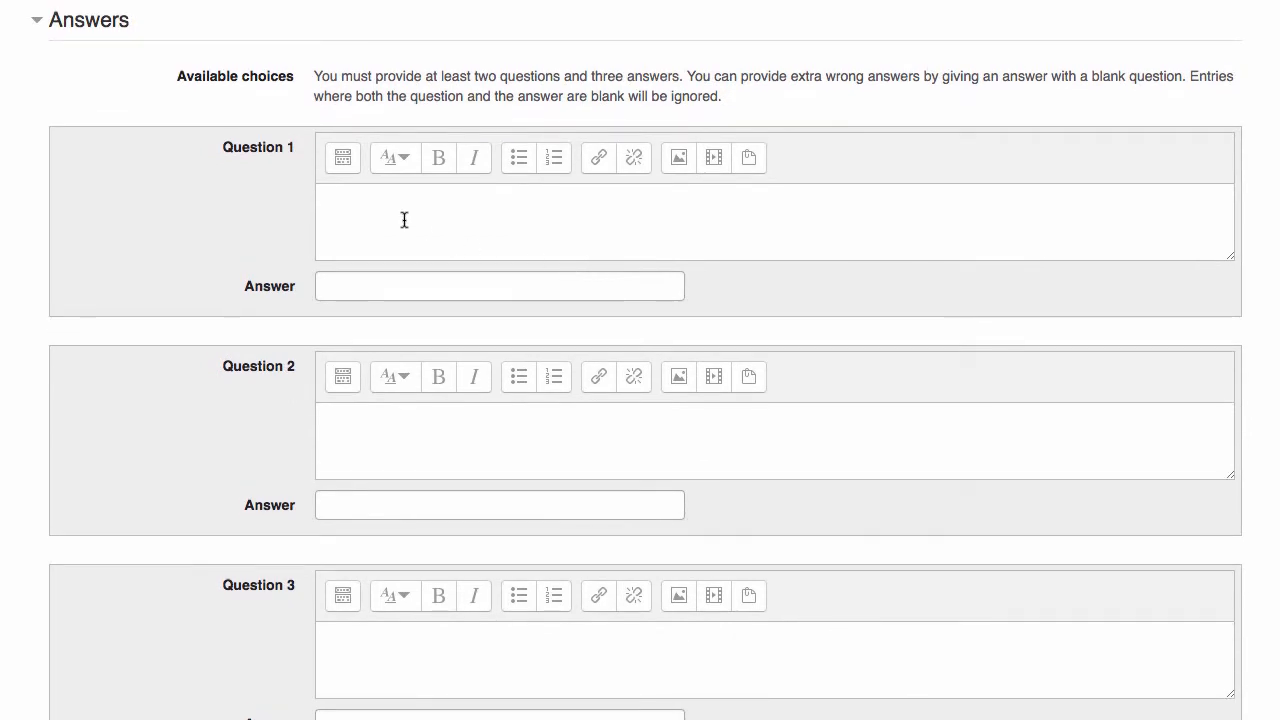
mouse_move(380, 206)
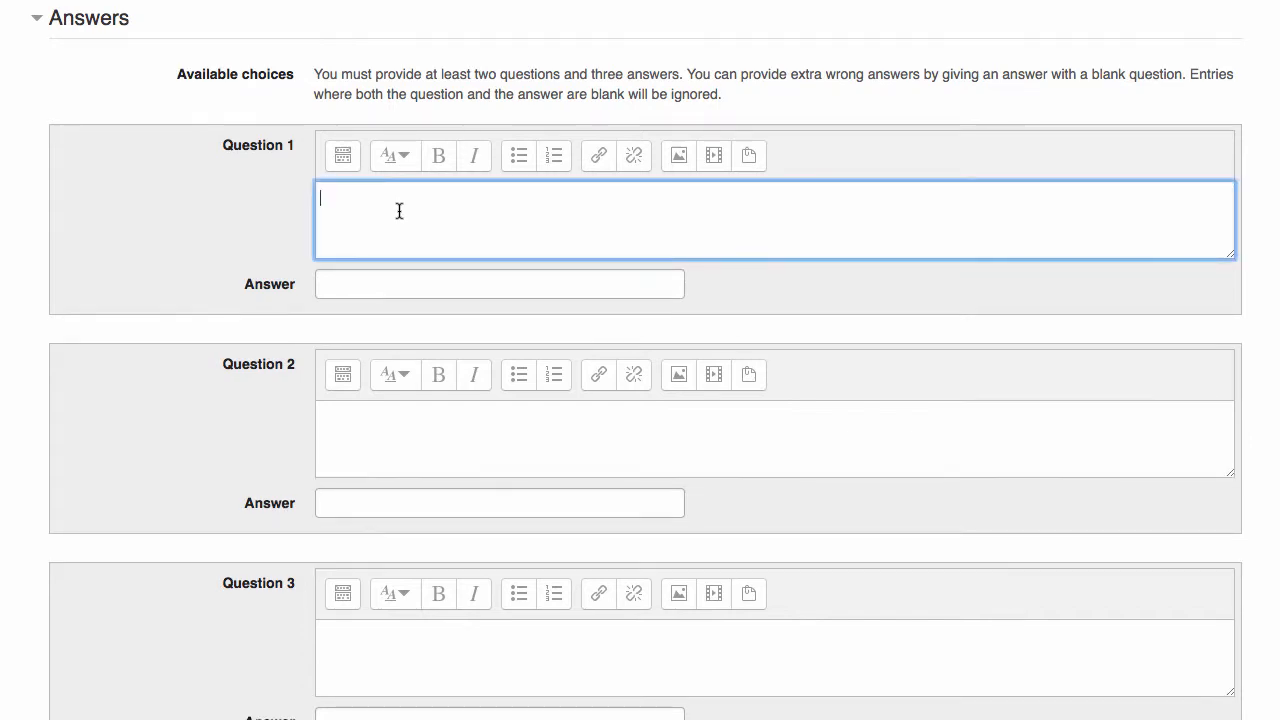
Enter the first two pairs: London–United Kingdom and Paris–France
type("London")
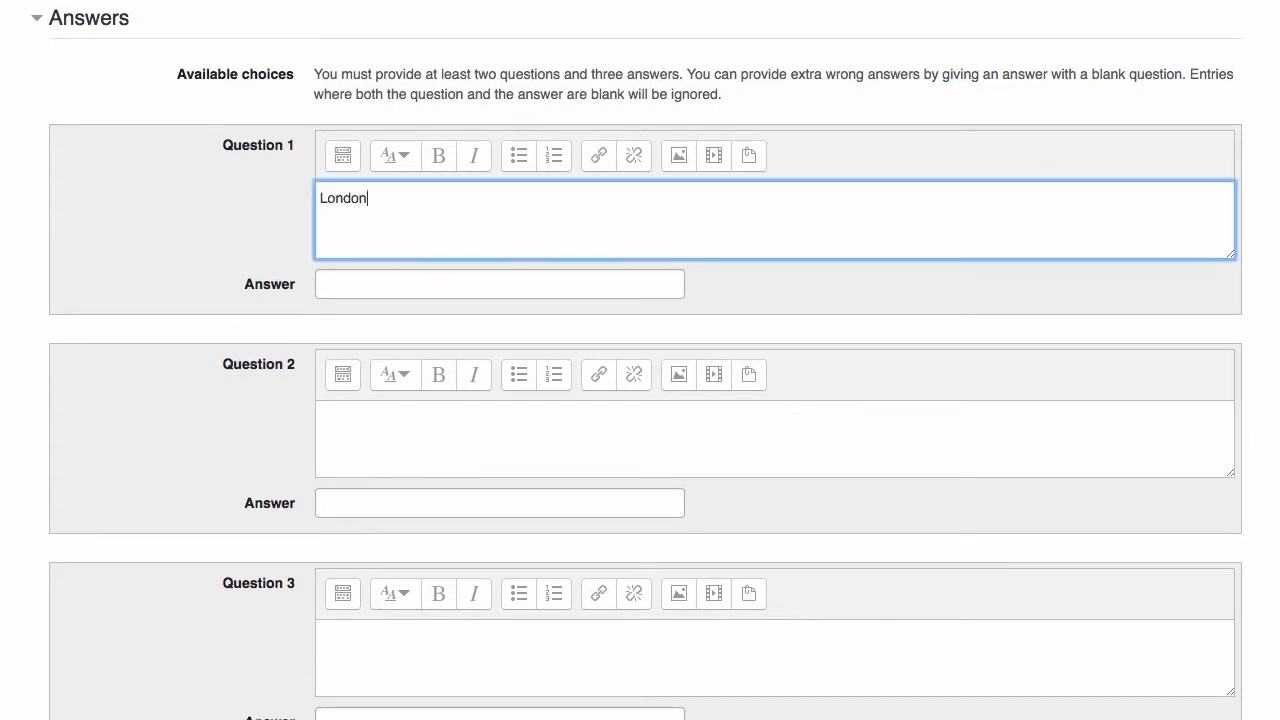
left_click(500, 284)
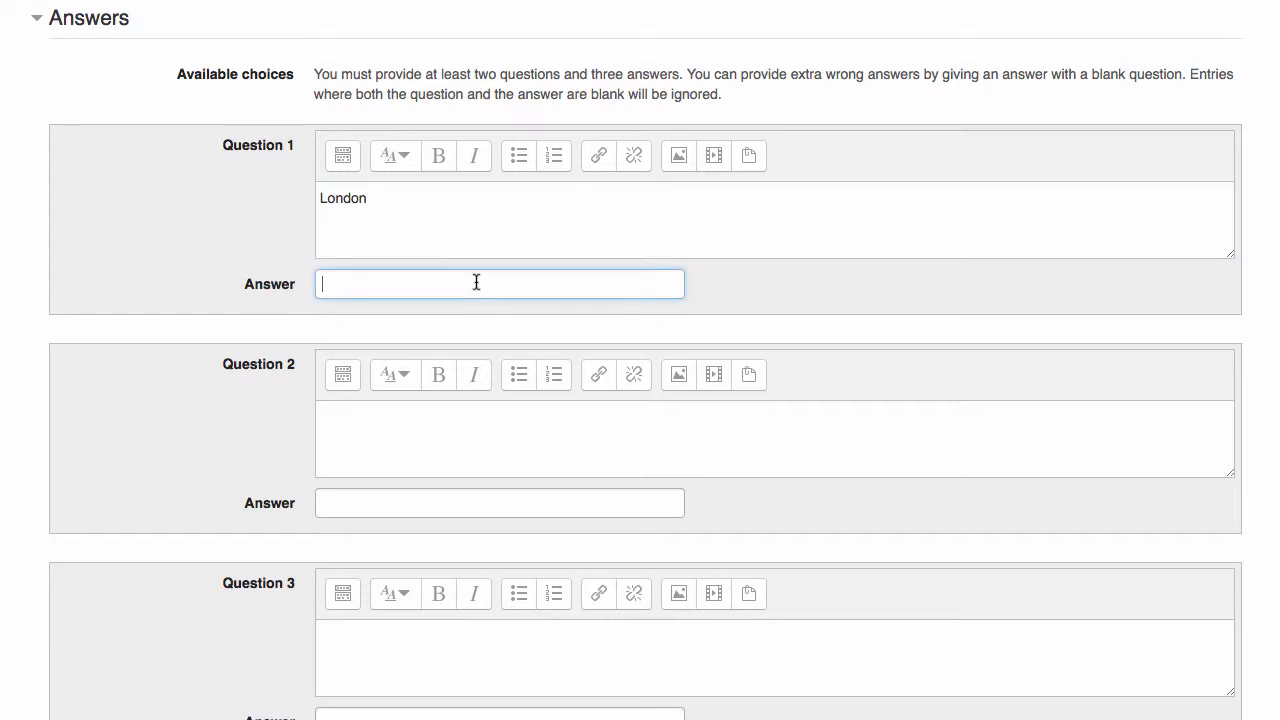
type("Unit")
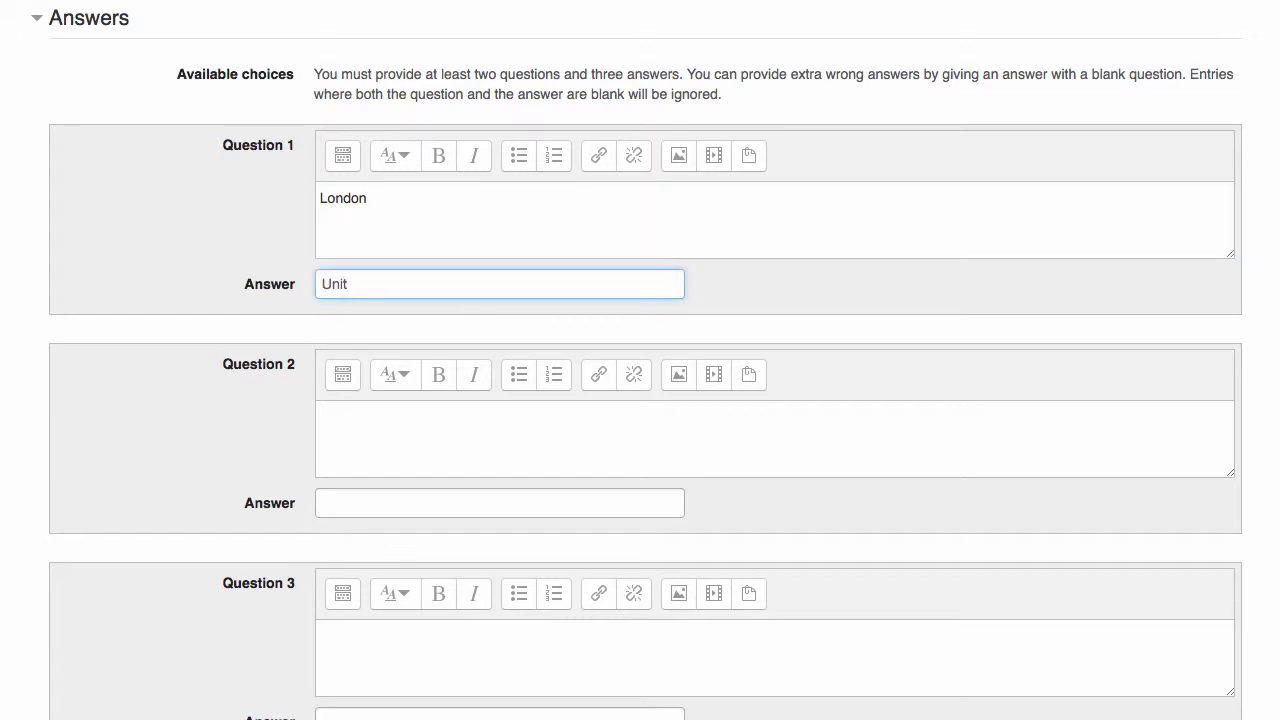
type("United Ki")
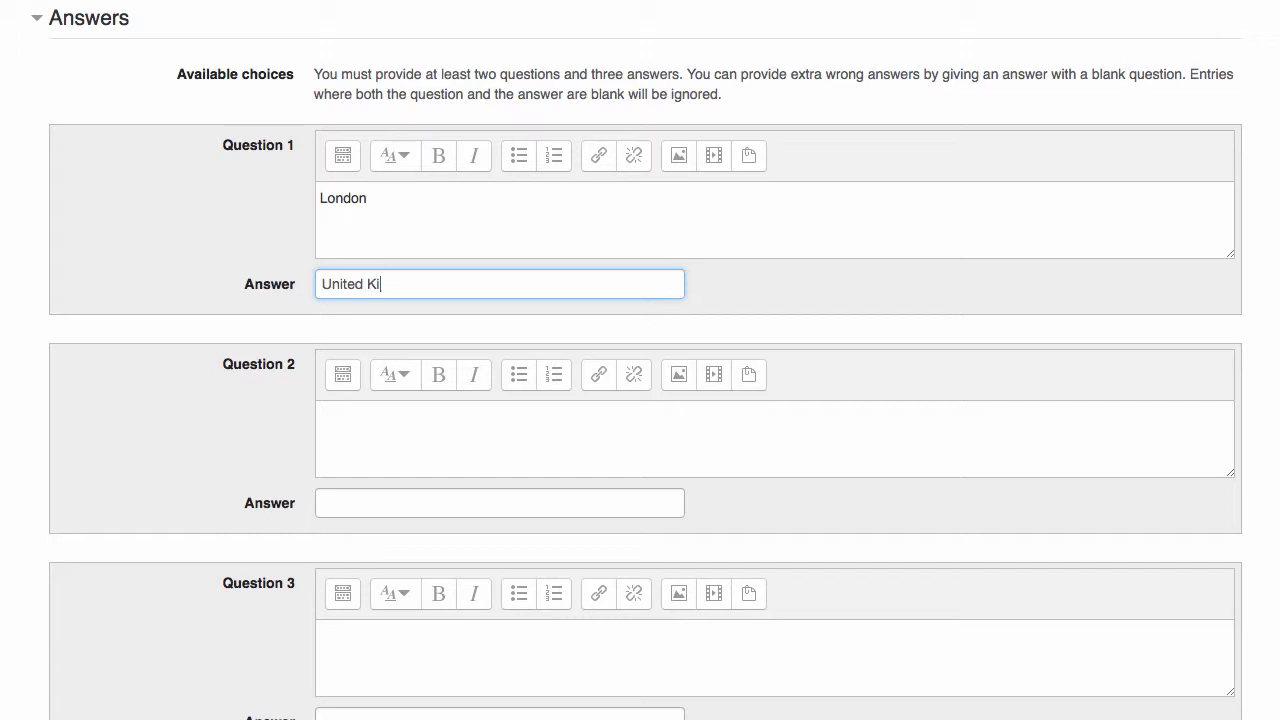
type("ngdom")
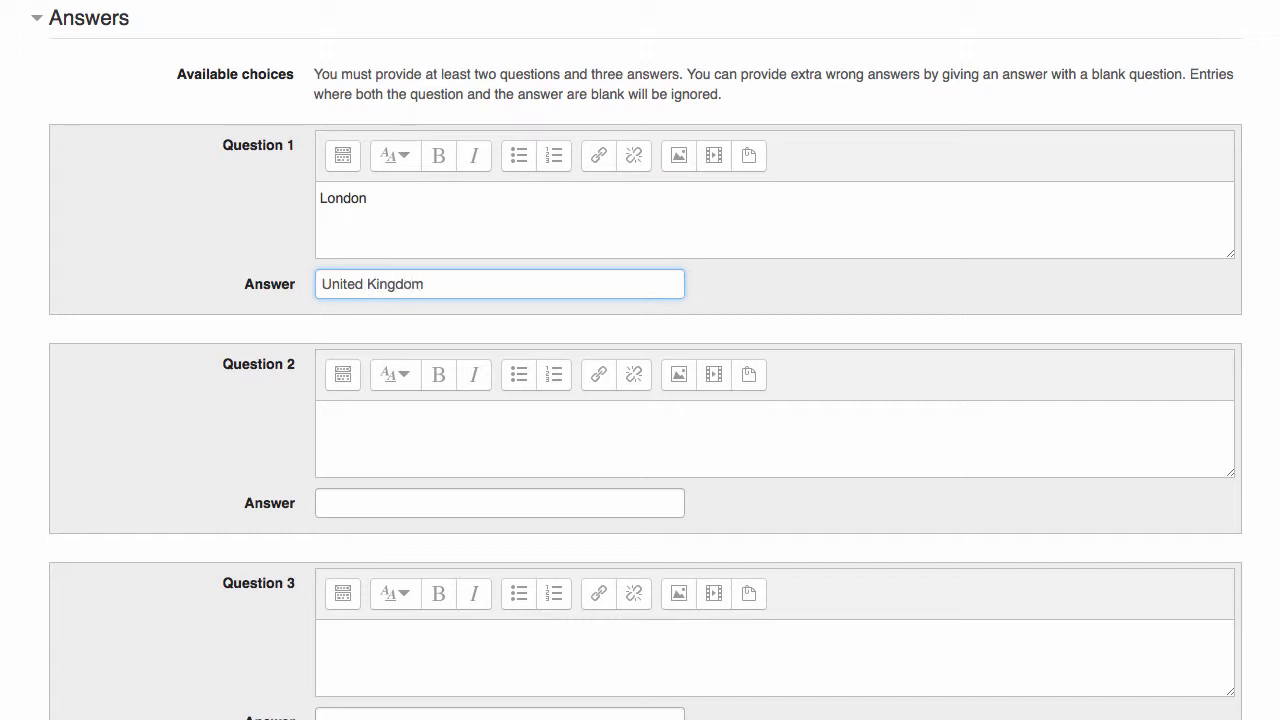
type("P")
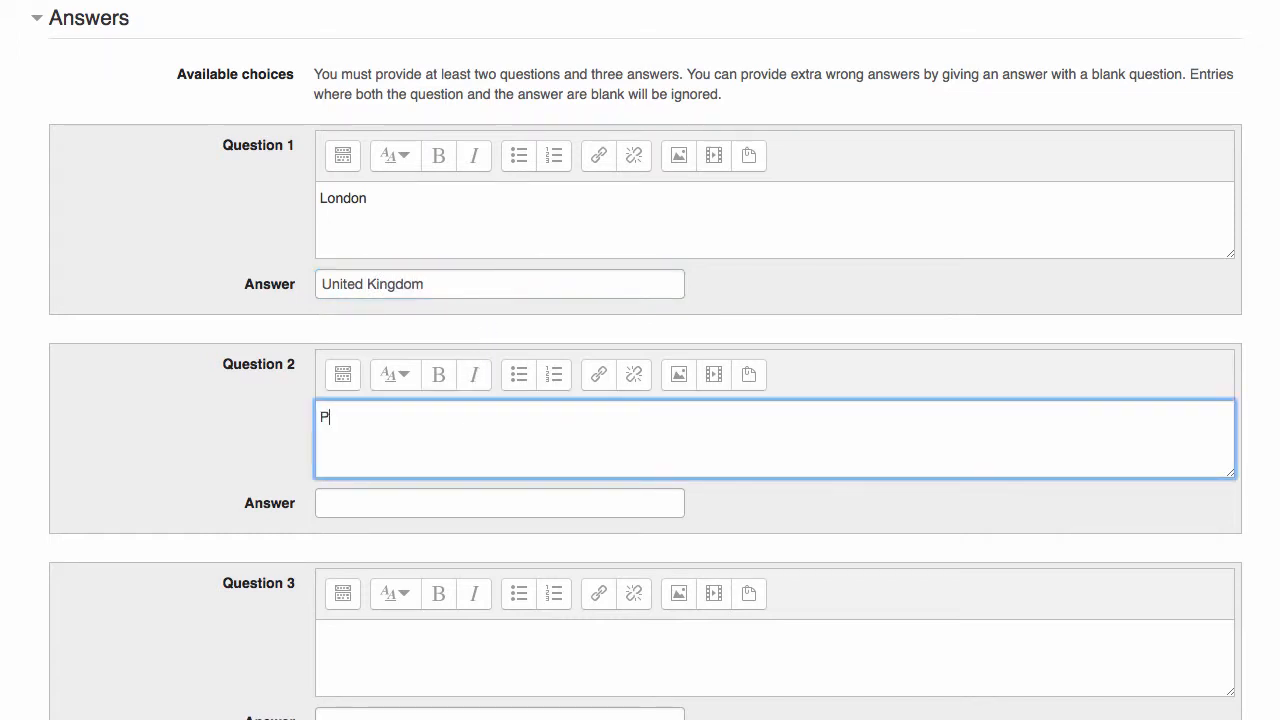
type("aris")
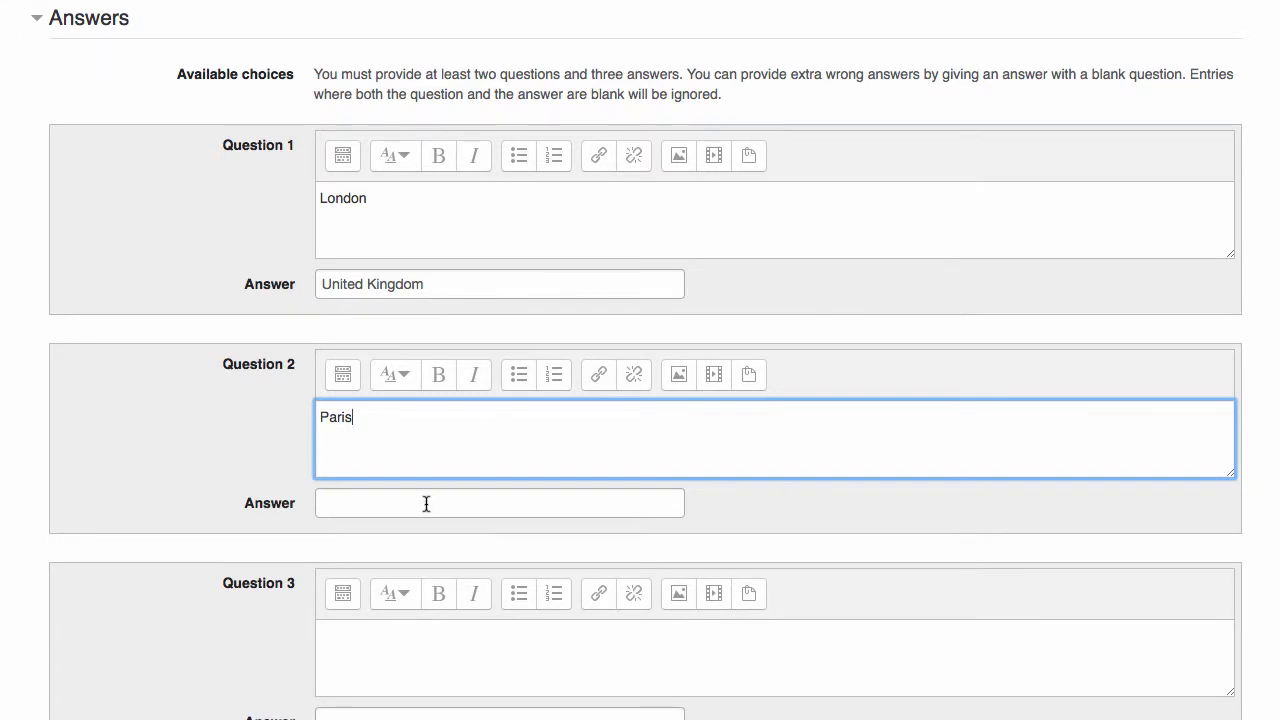
type("France")
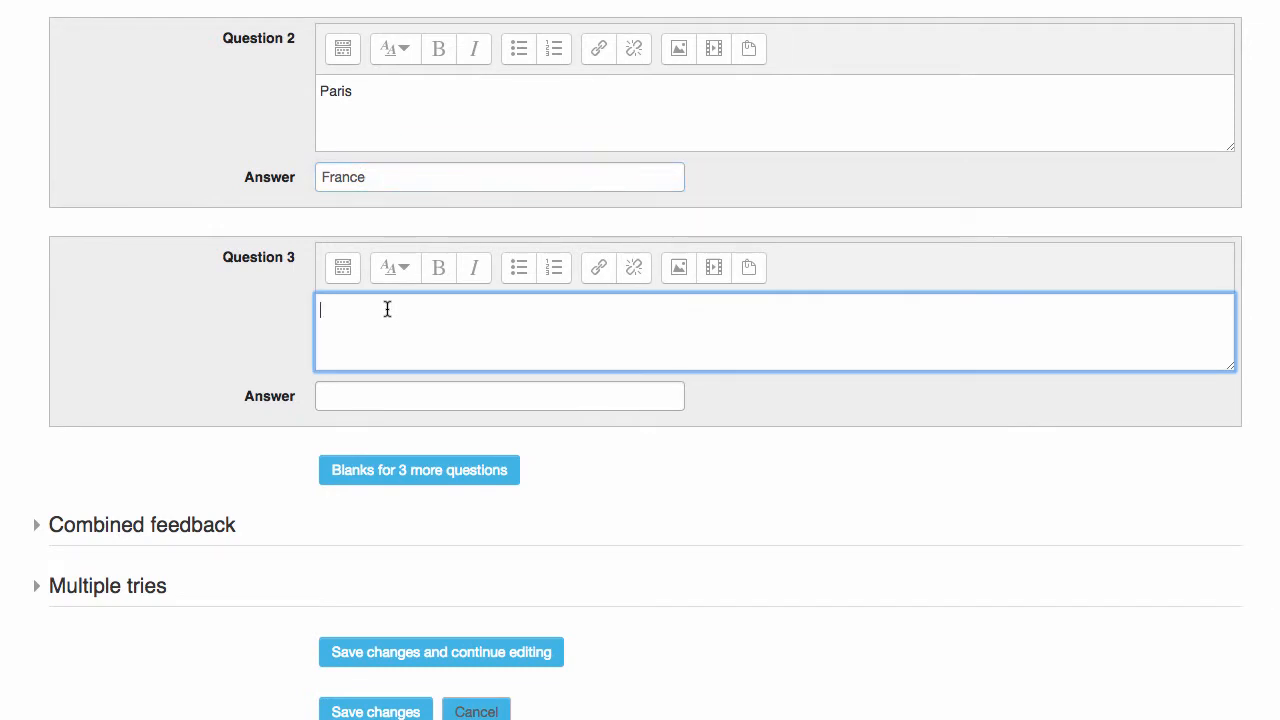
Enter Madrid–Spain as the third pair and add blanks for 3 more questions
type("Ma")
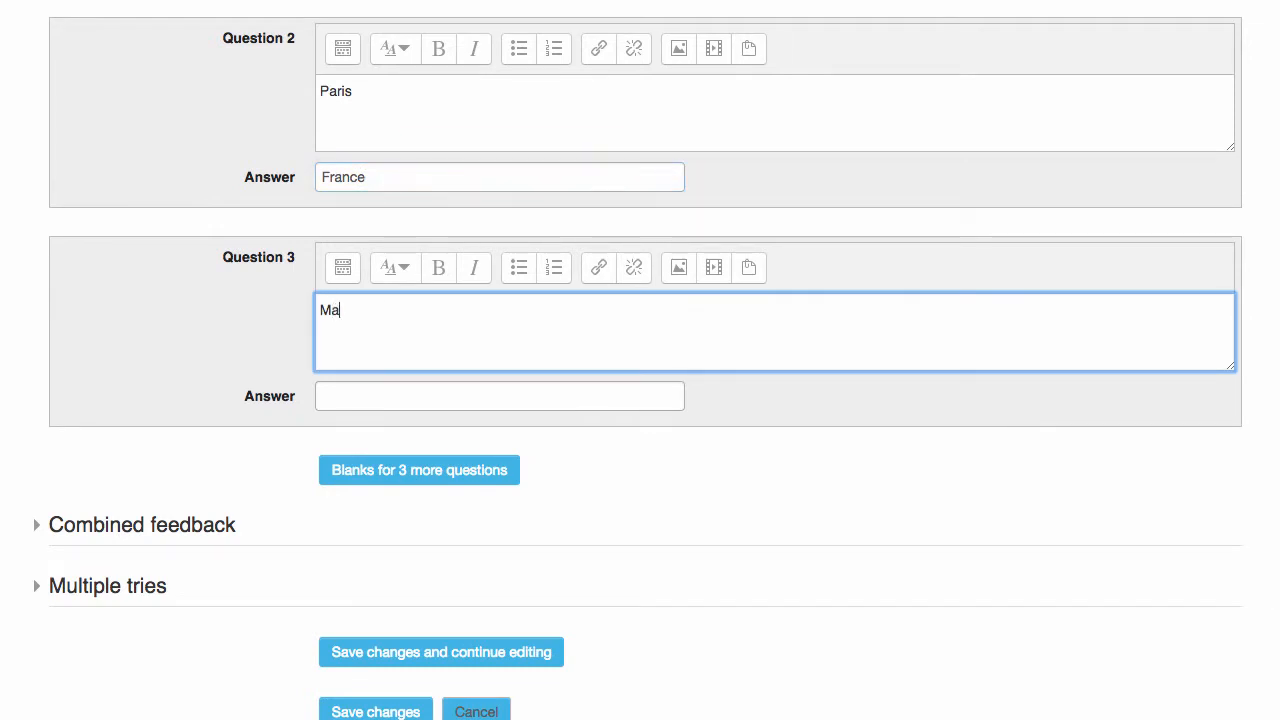
type("drid")
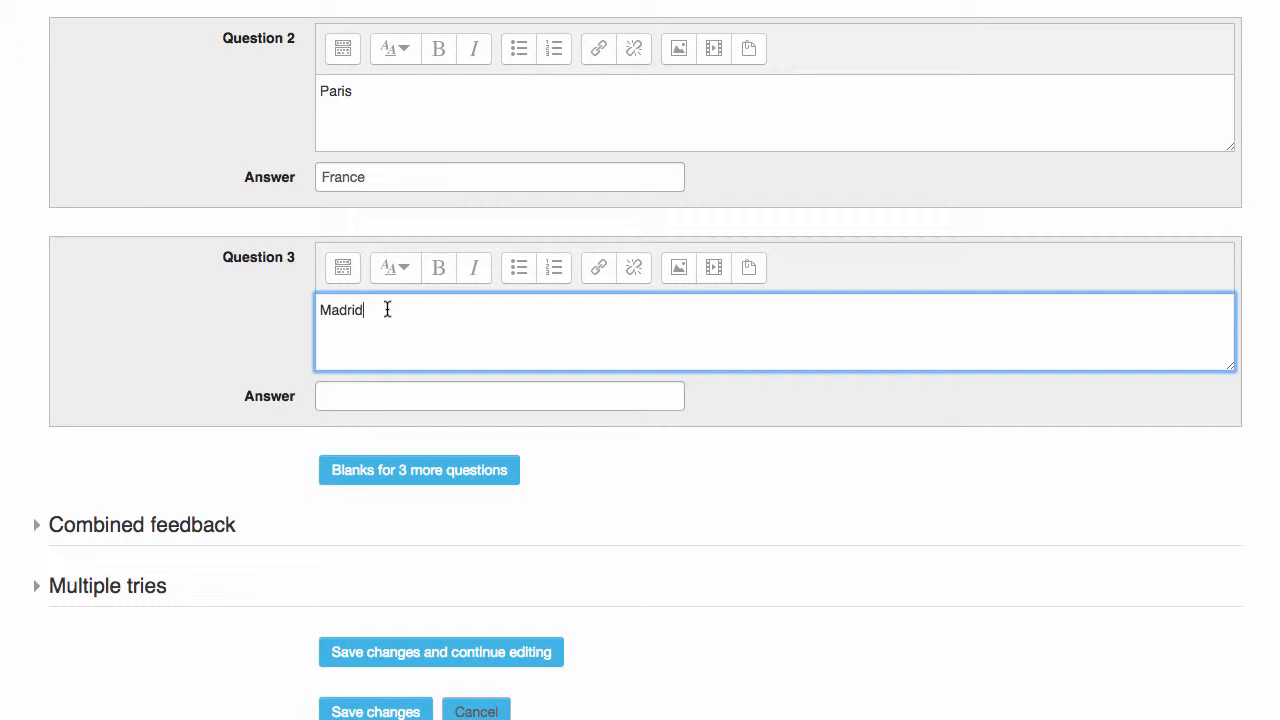
type("S")
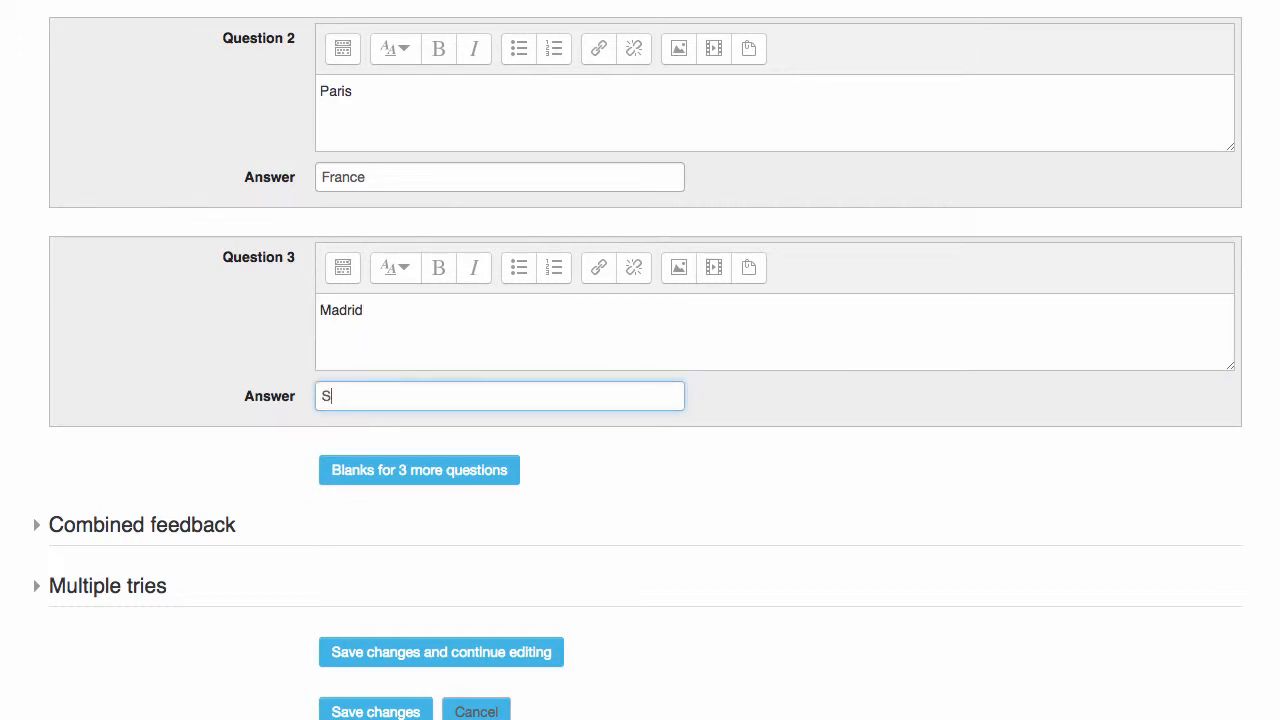
type("pain")
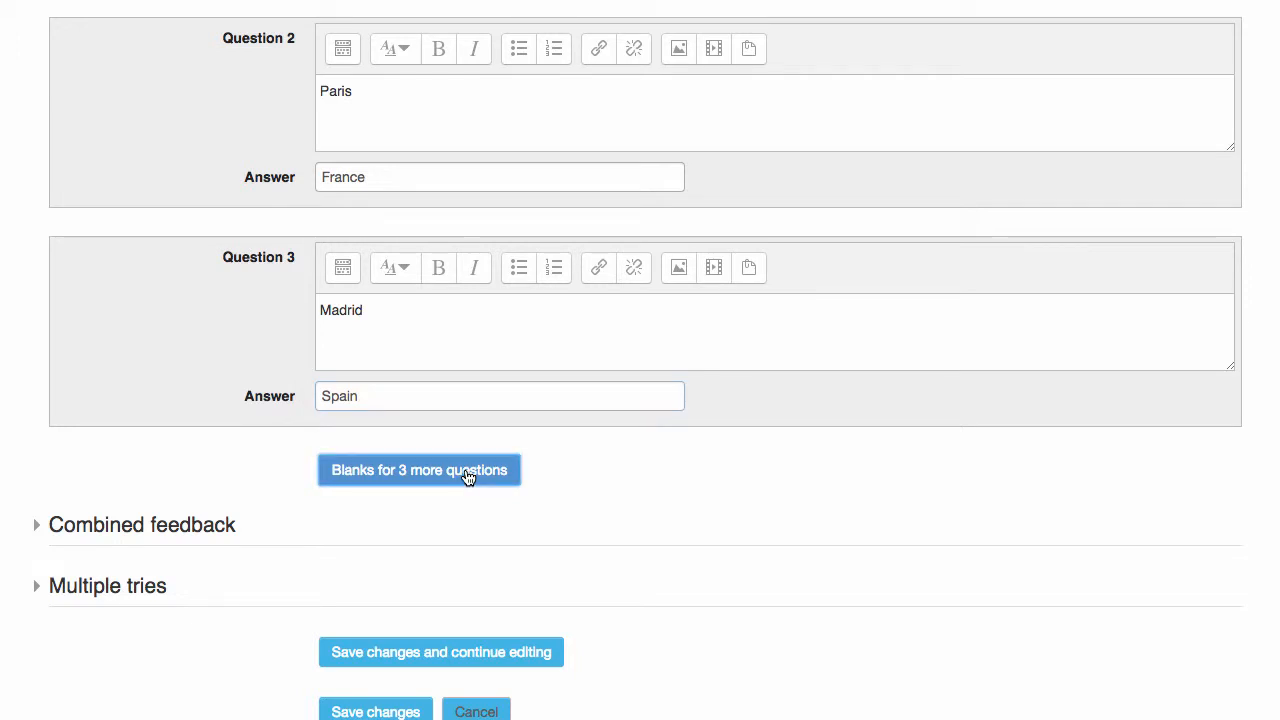
left_click(418, 468)
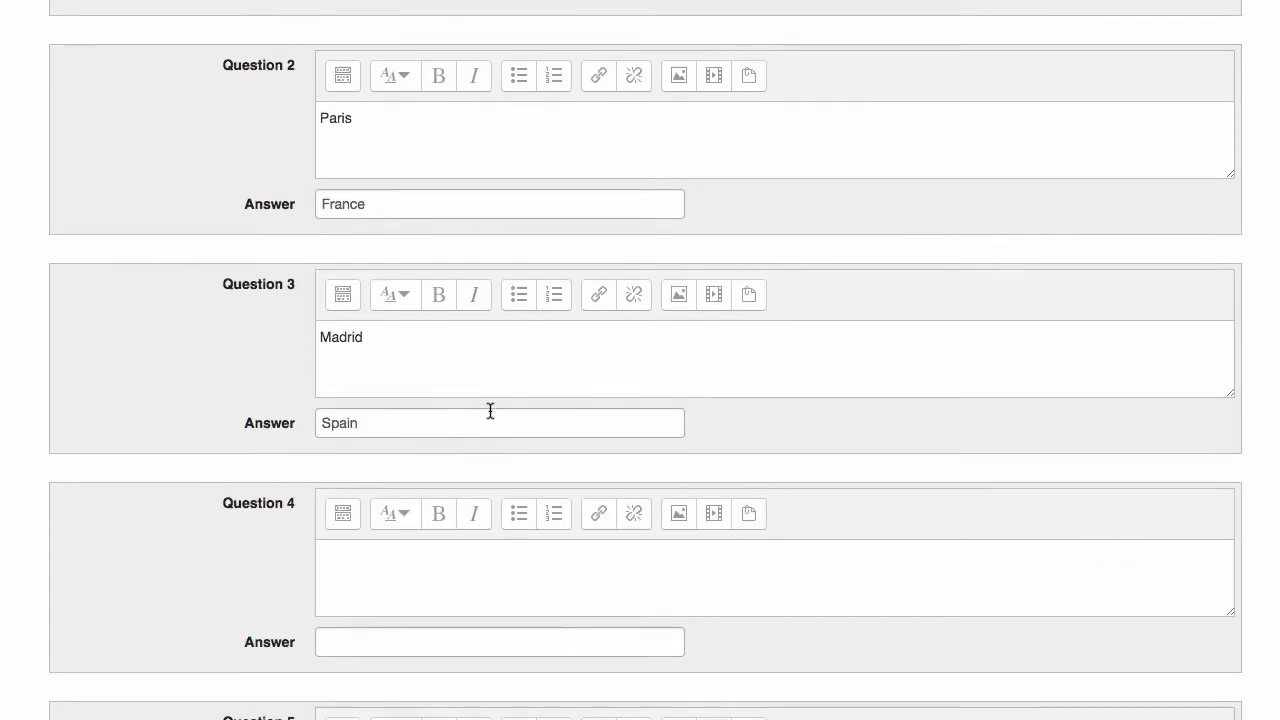
Enter Rome–Italy as the fourth pair and Brussels–Belgium as the fifth
scroll("down", 3)
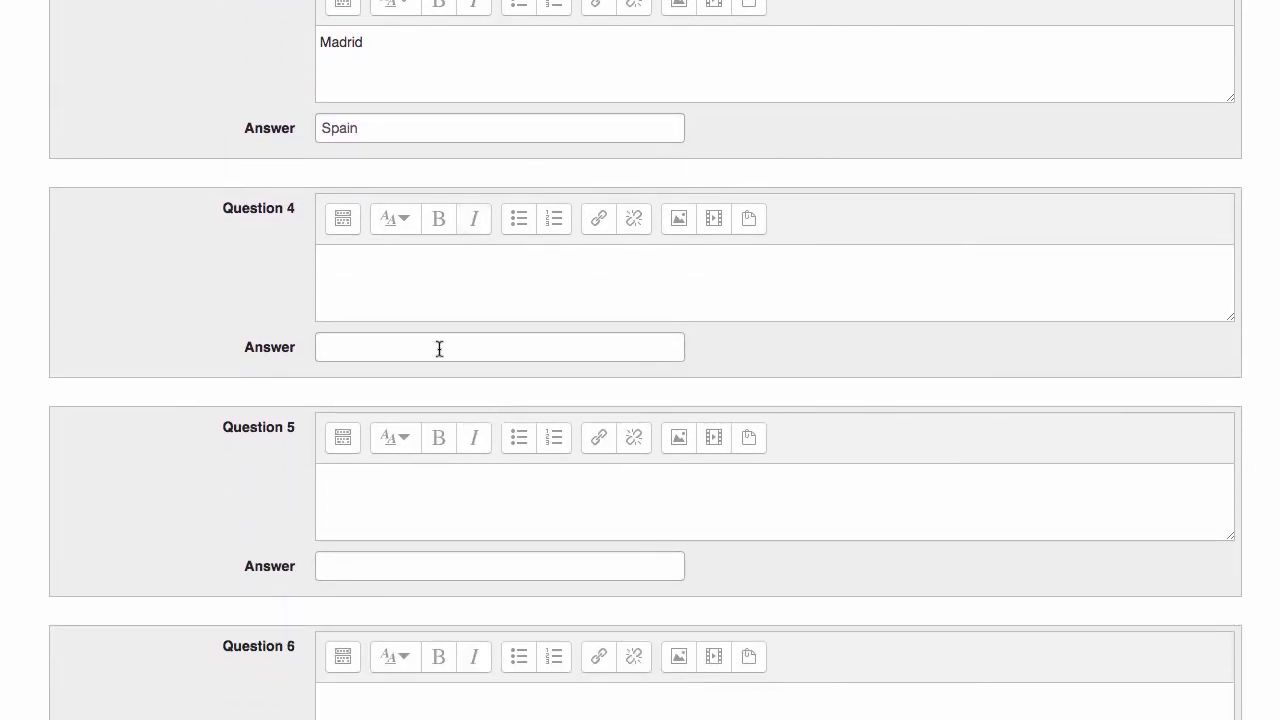
left_click(560, 284)
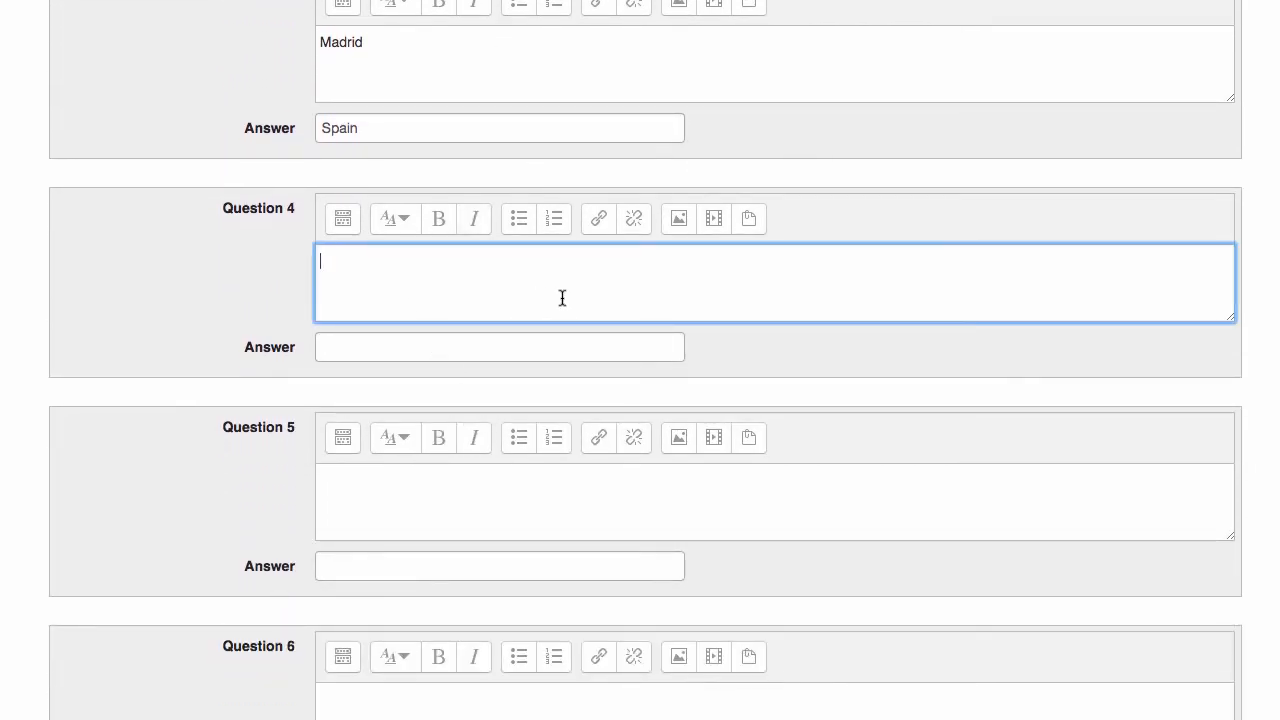
type("Rome")
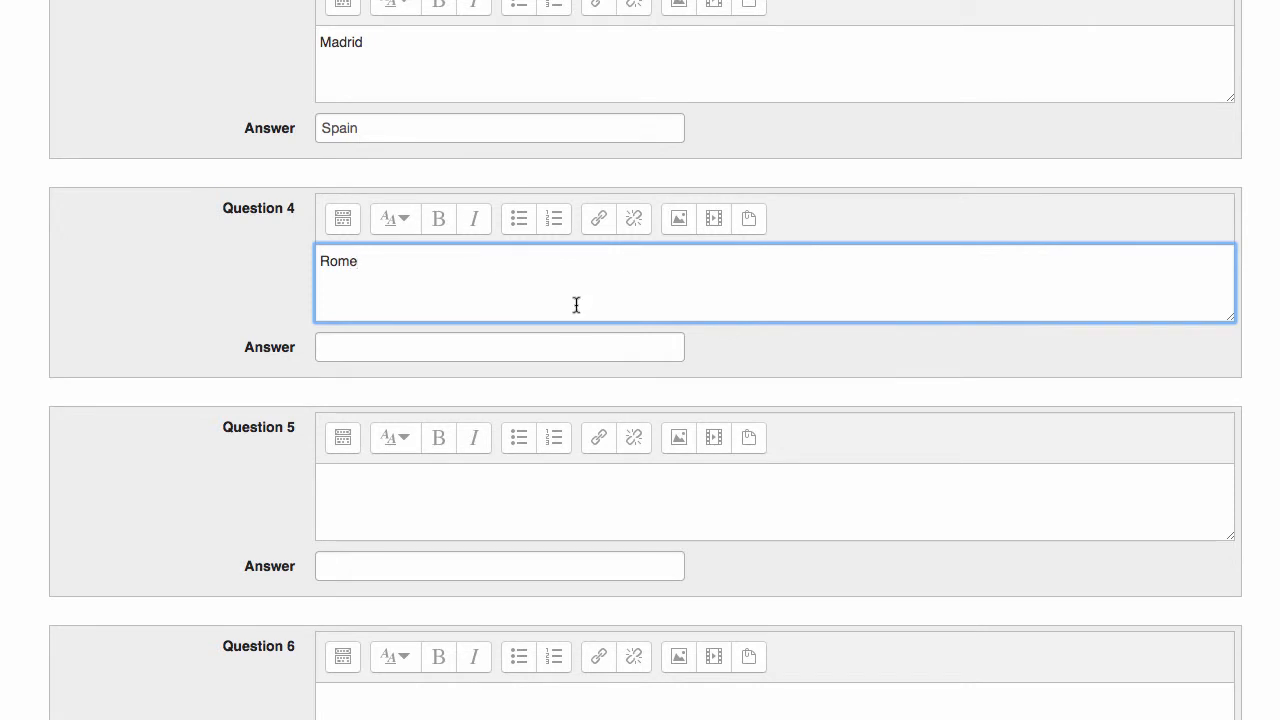
type("IT")
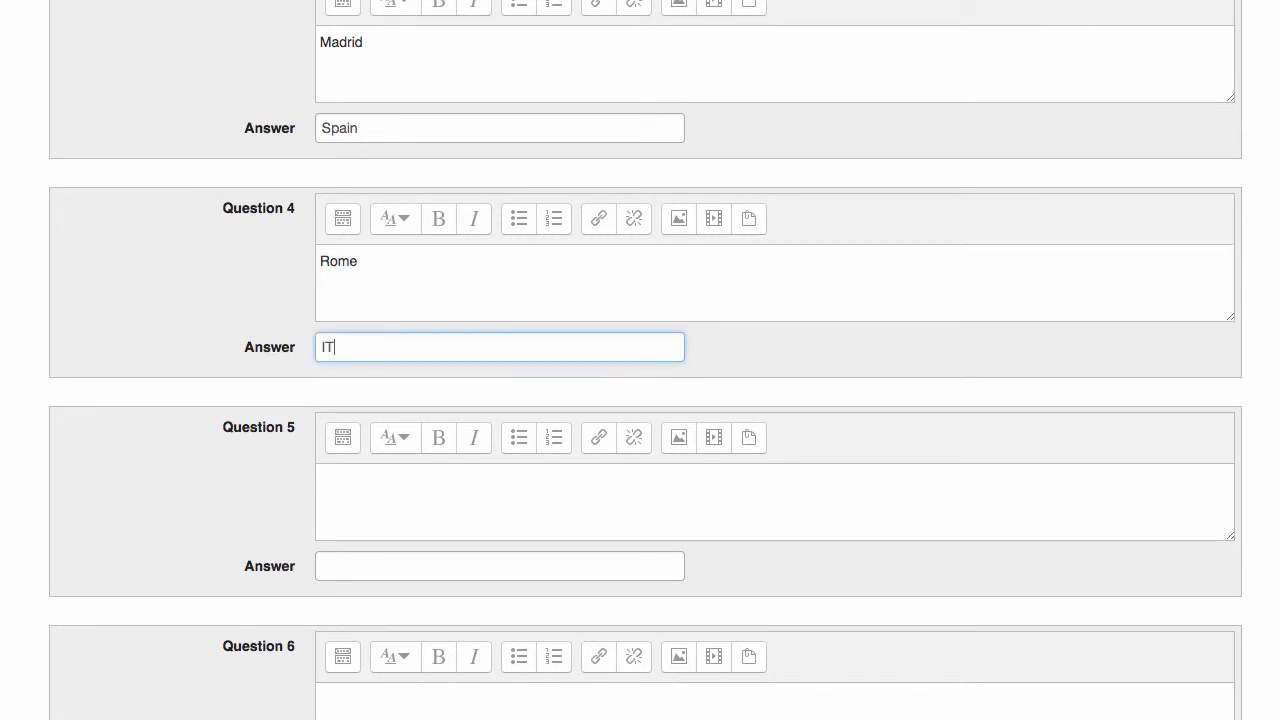
type("Italy")
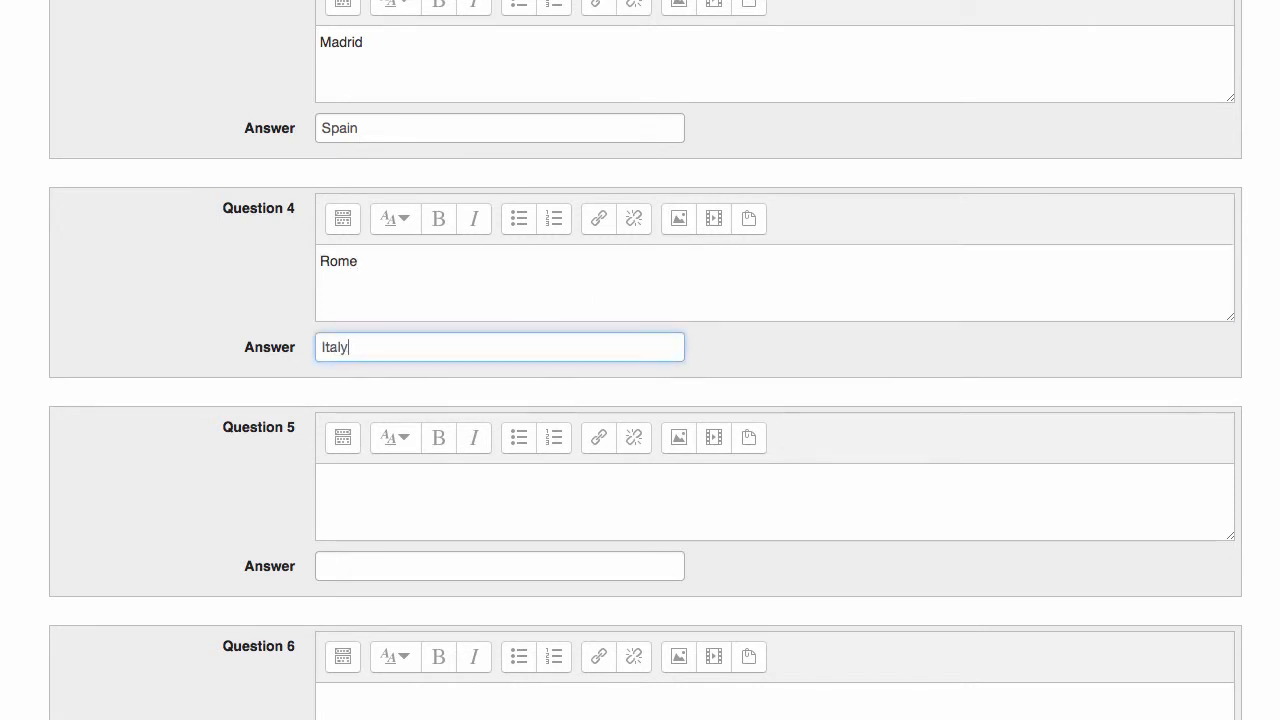
type("Brussels")
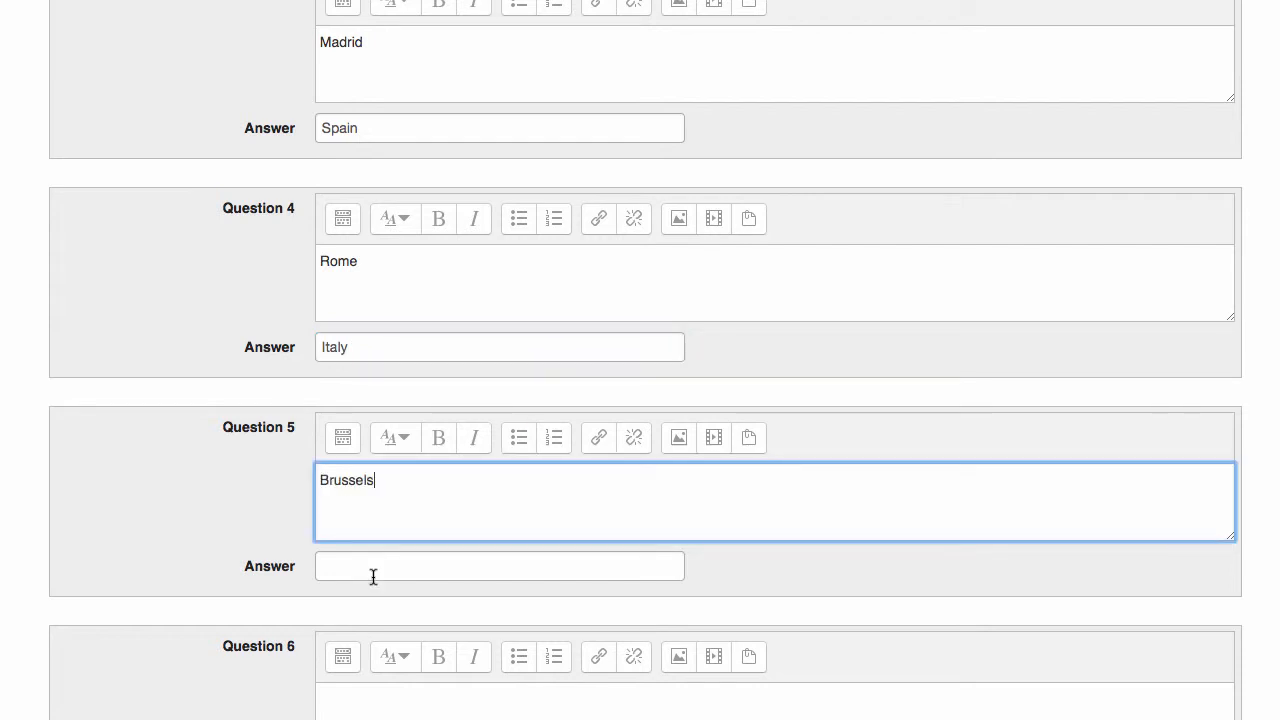
type("B")
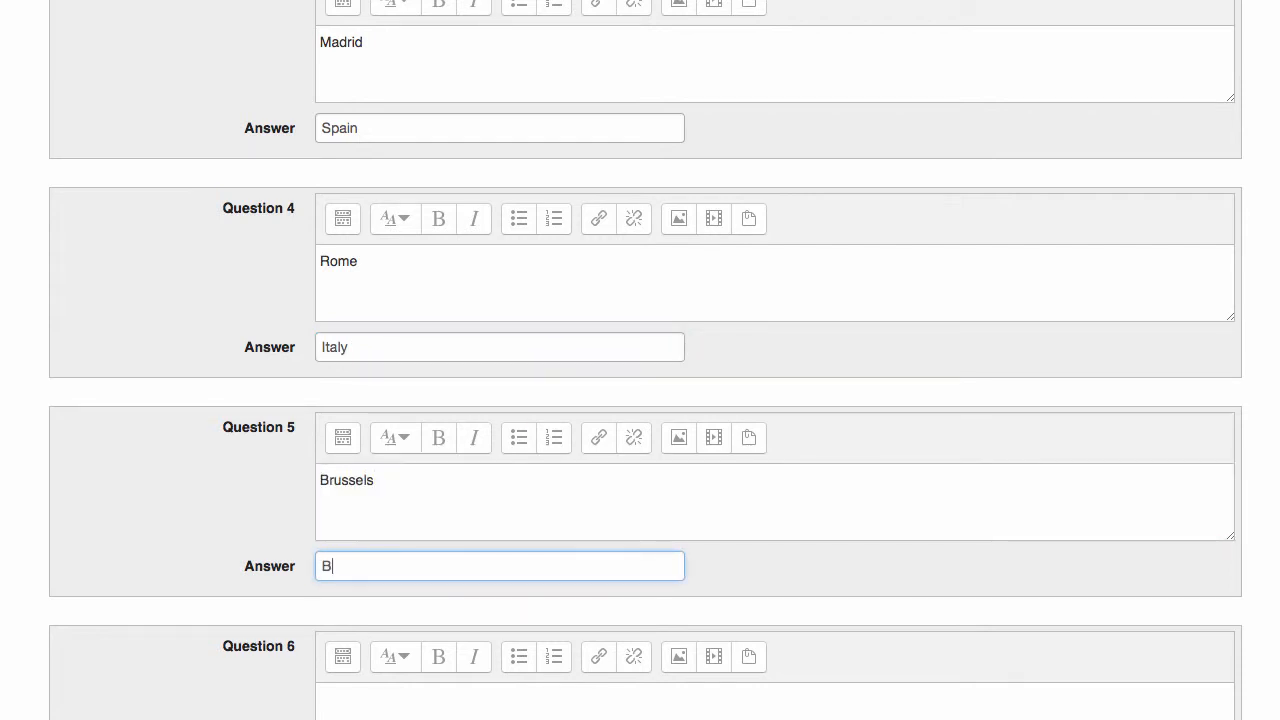
type("elgui")
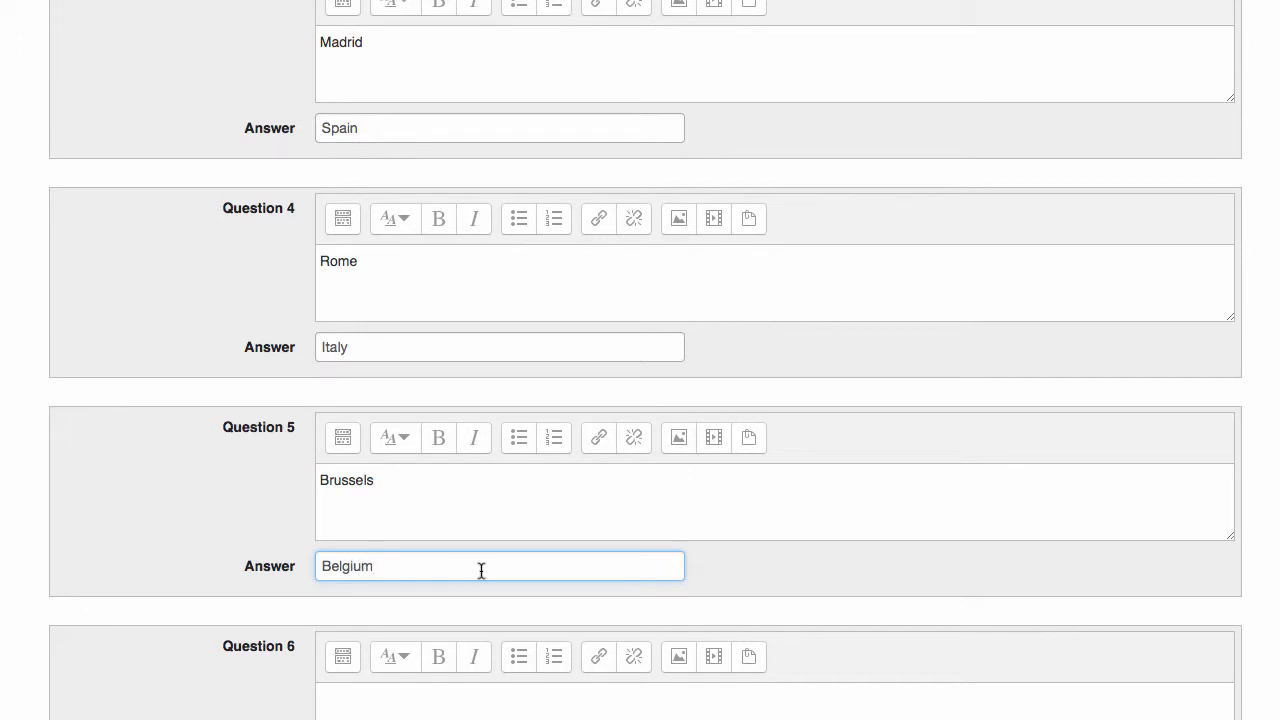
scroll("down", 3)
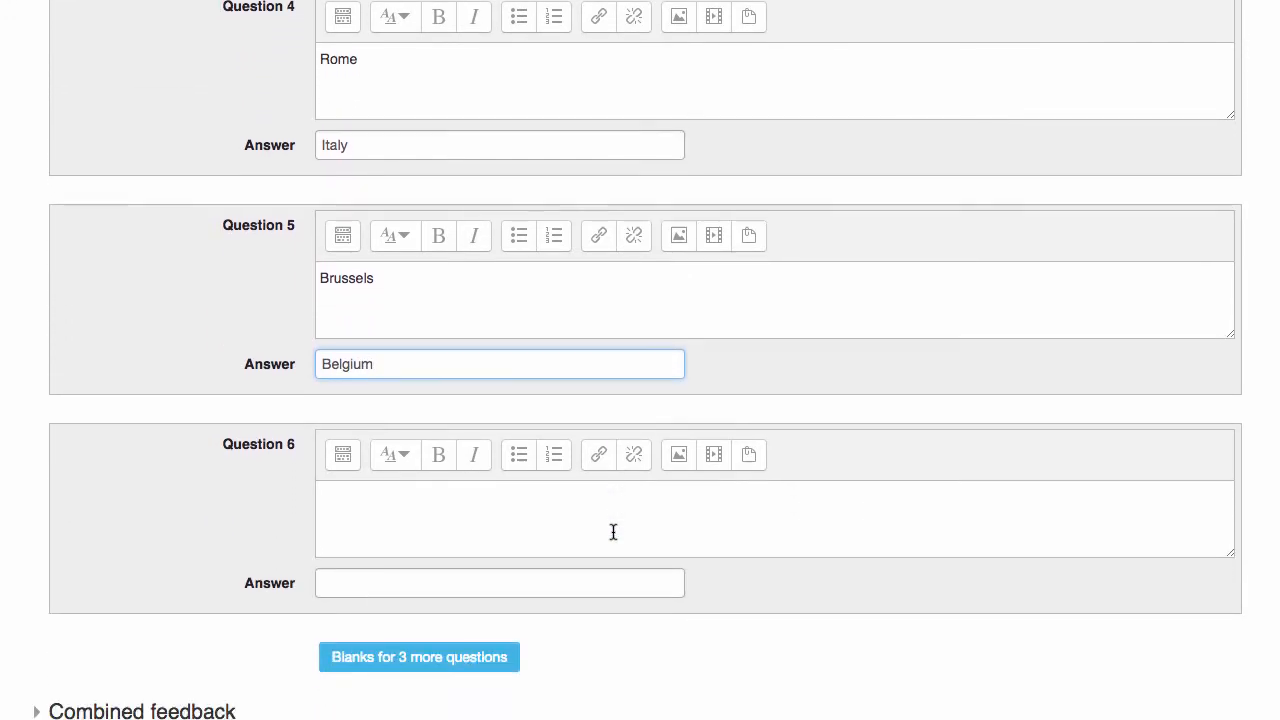
Leave Question 6 blank and enter Athens as its answer, as a distractor
scroll("down", 3)
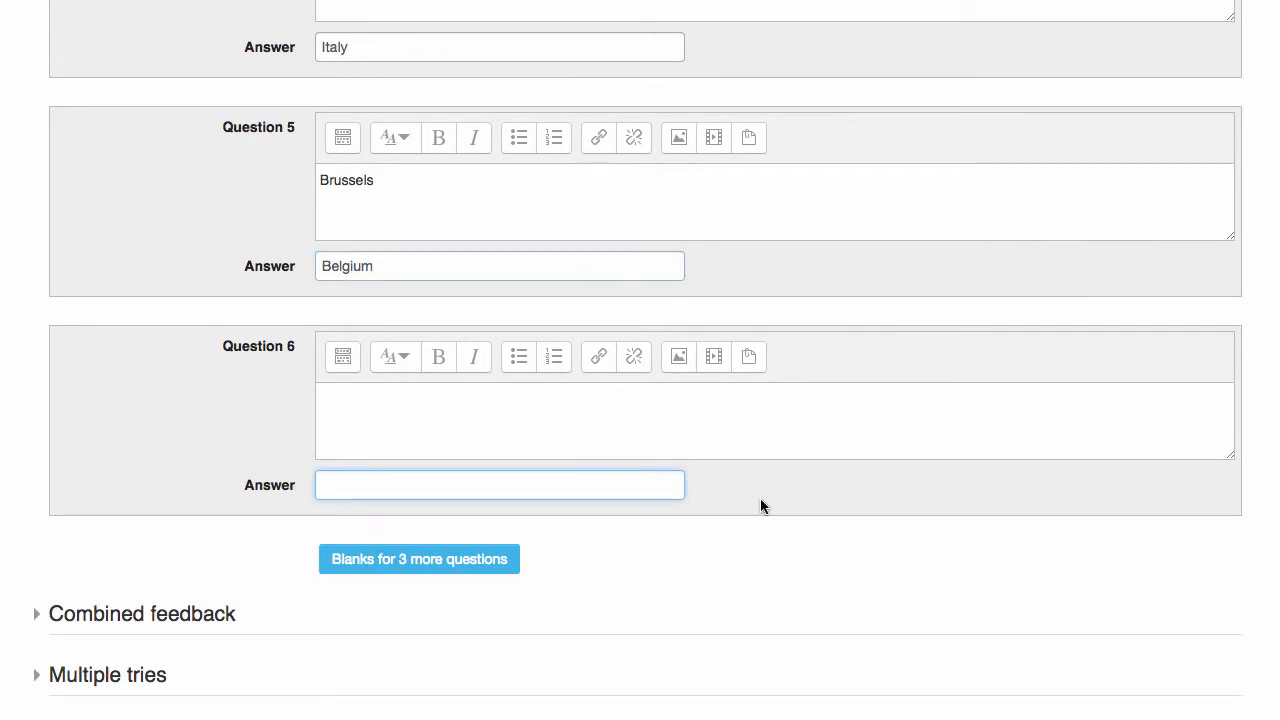
type("A")
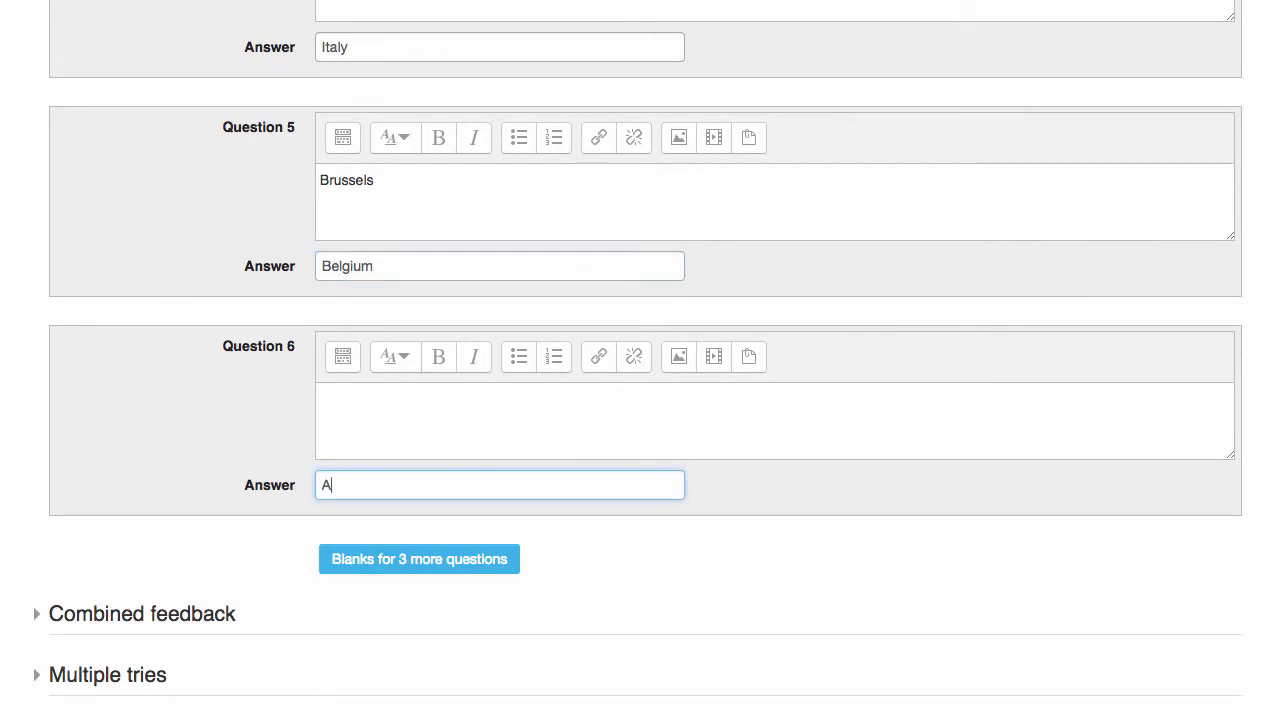
type("thens")
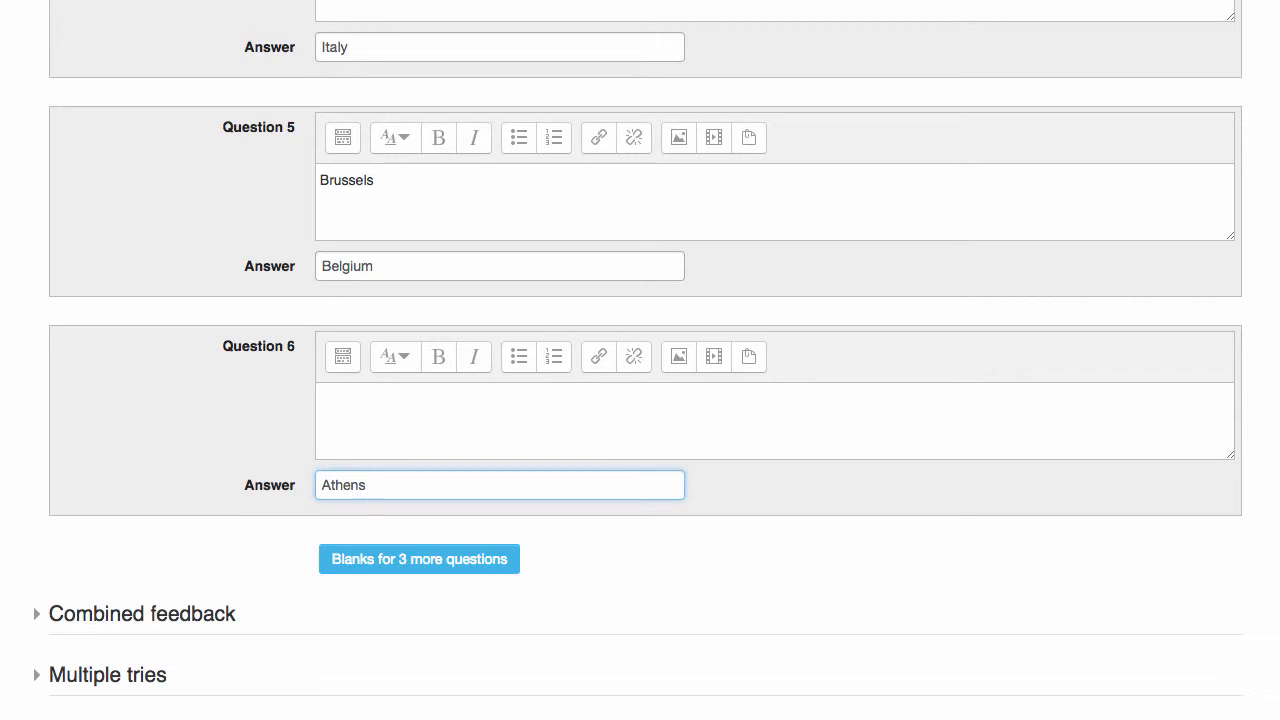
scroll("down", 3)
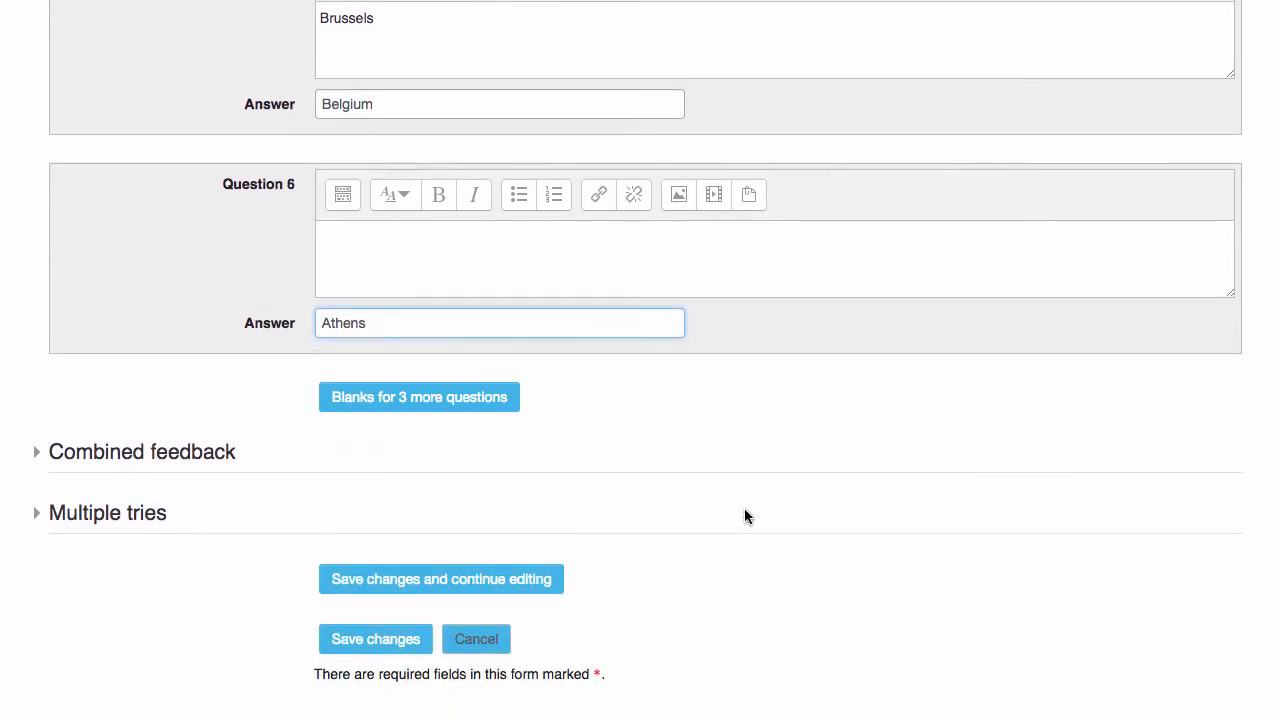
Move past Combined feedback and Multiple tries to save the question into the quiz
scroll("down", 3)
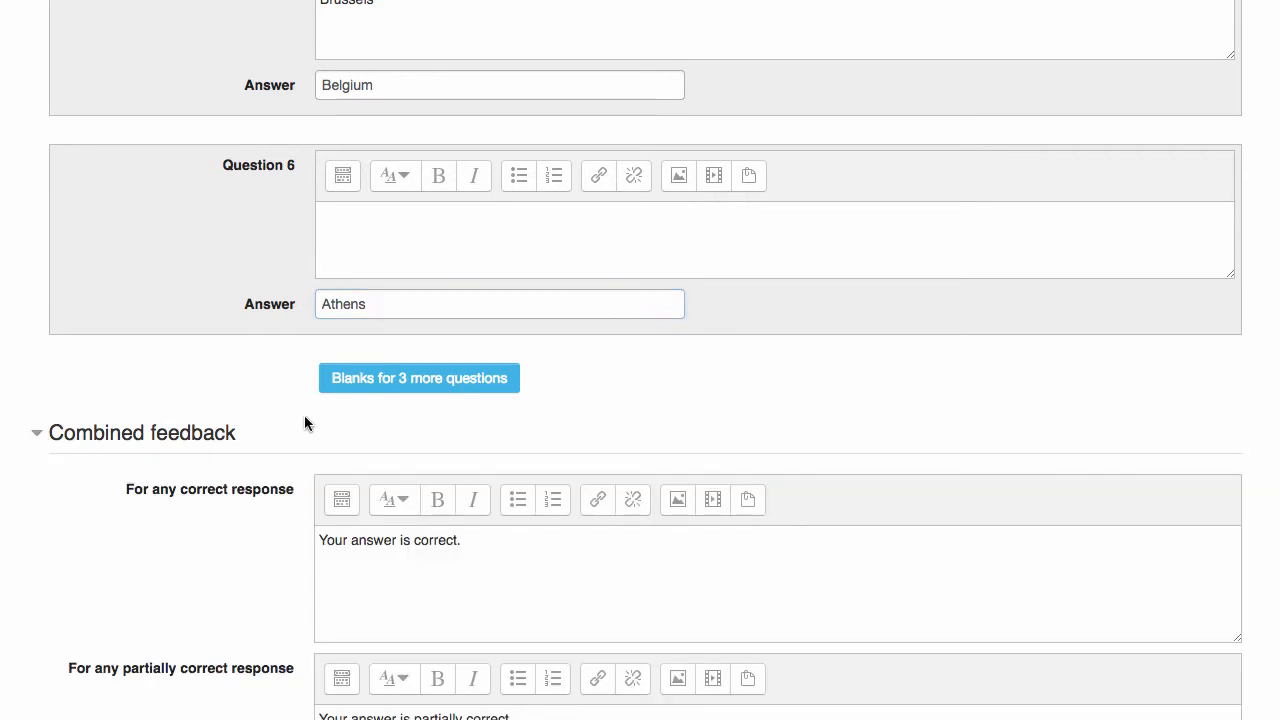
scroll("down", 3)
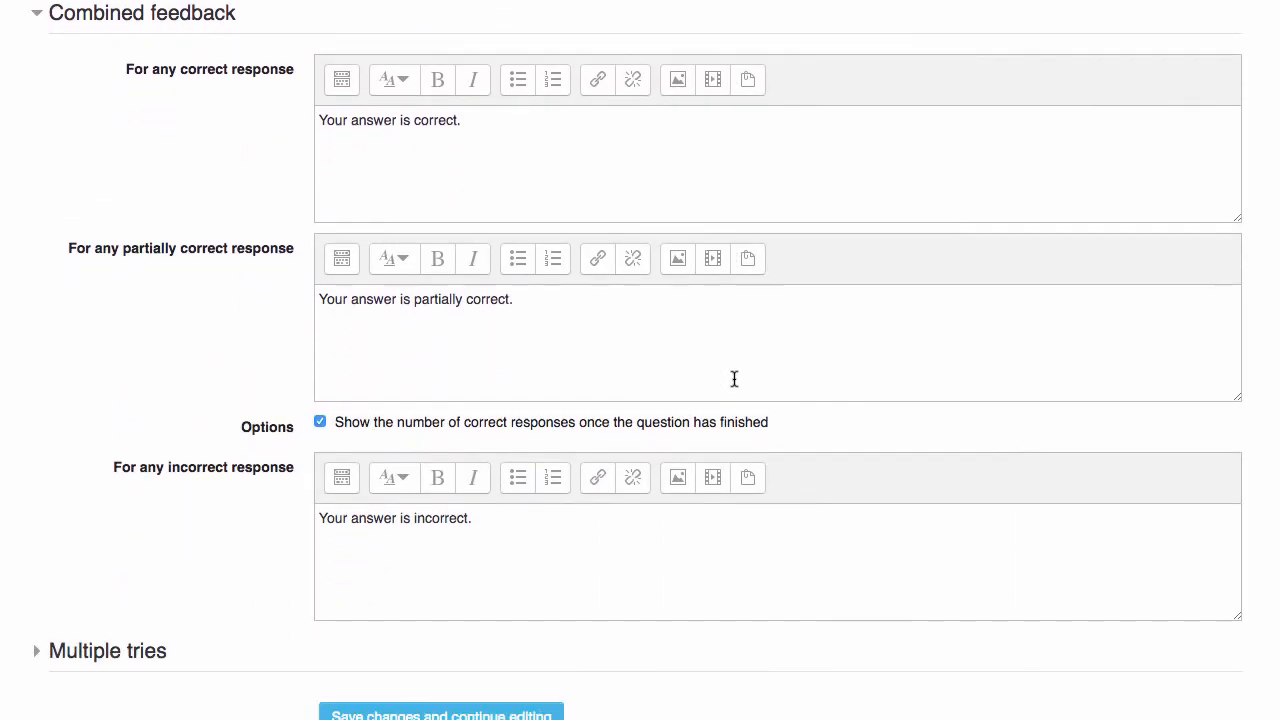
scroll("down", 3)
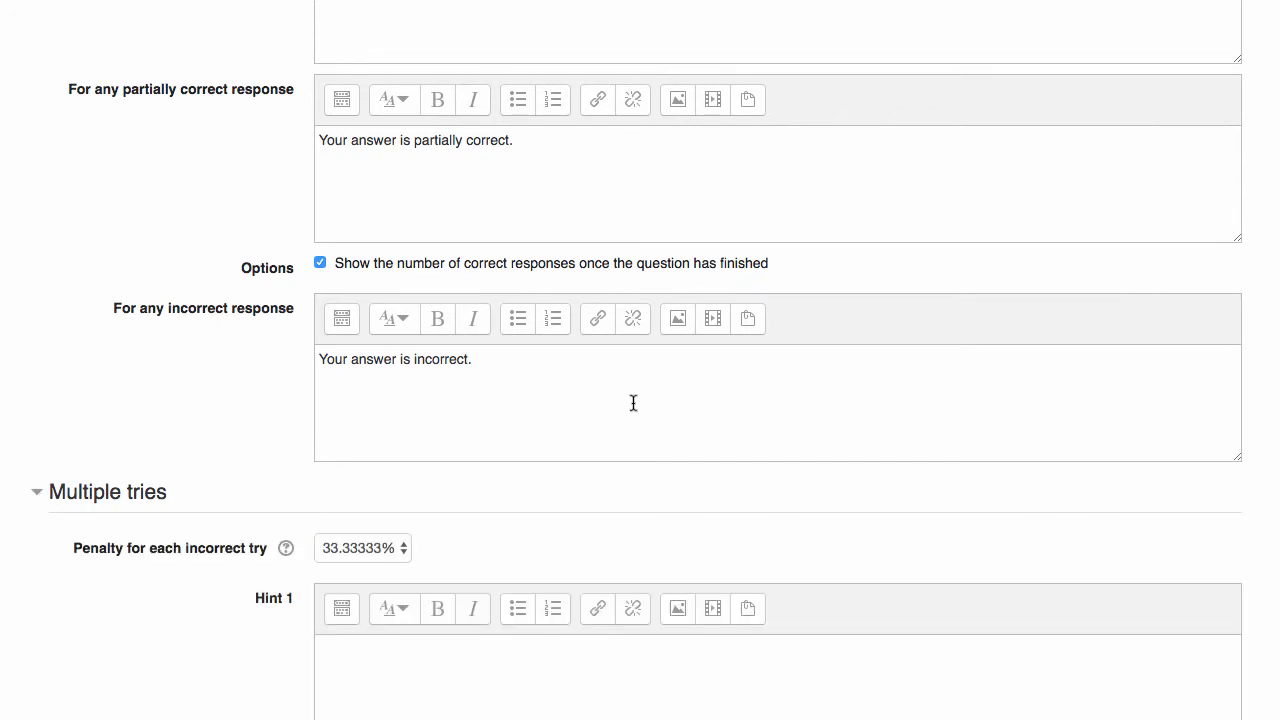
scroll("down", 3)
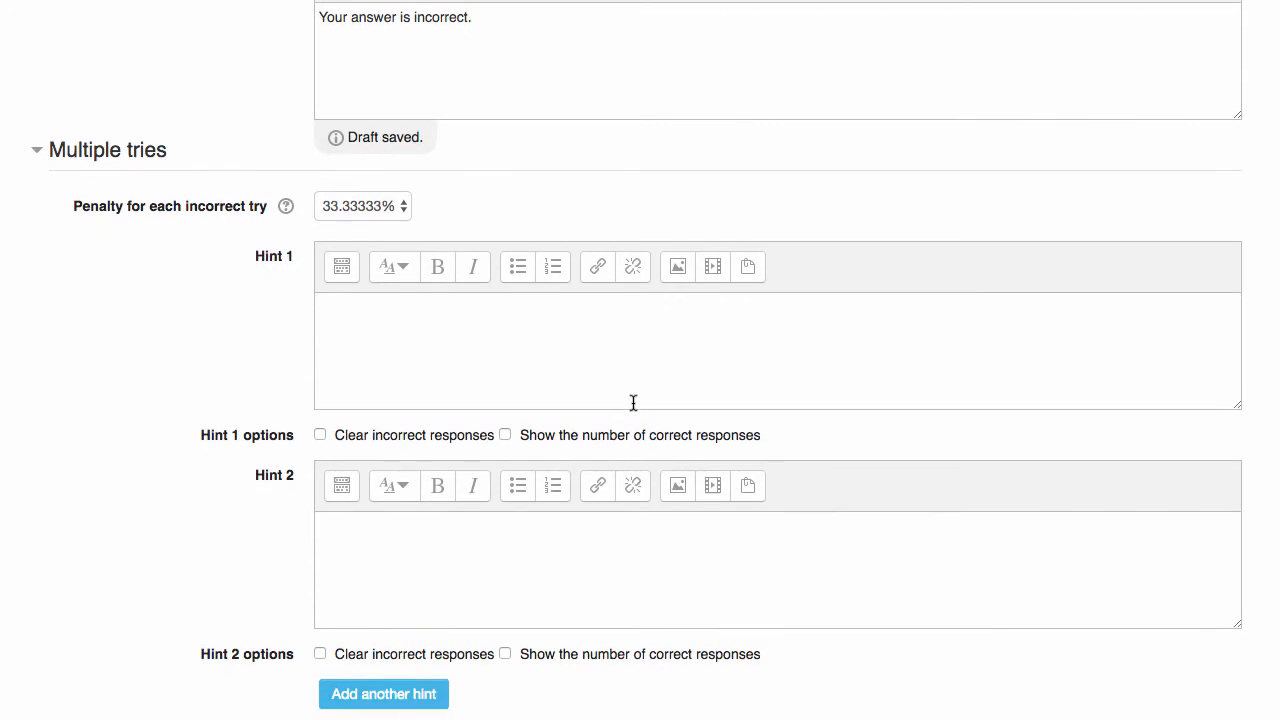
scroll("down", 3)
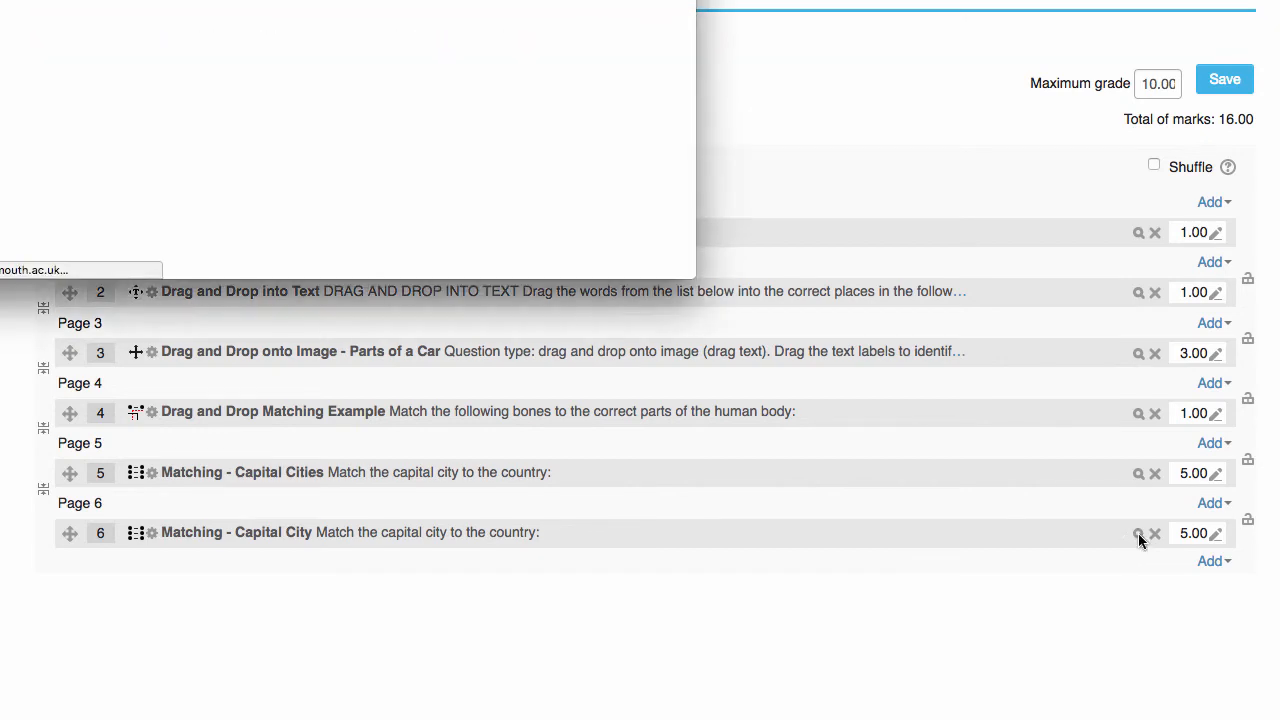
In the preview, match Rome–Italy, Brussels–Belgium and the others, then check for 4 correct
left_click(1136, 532)
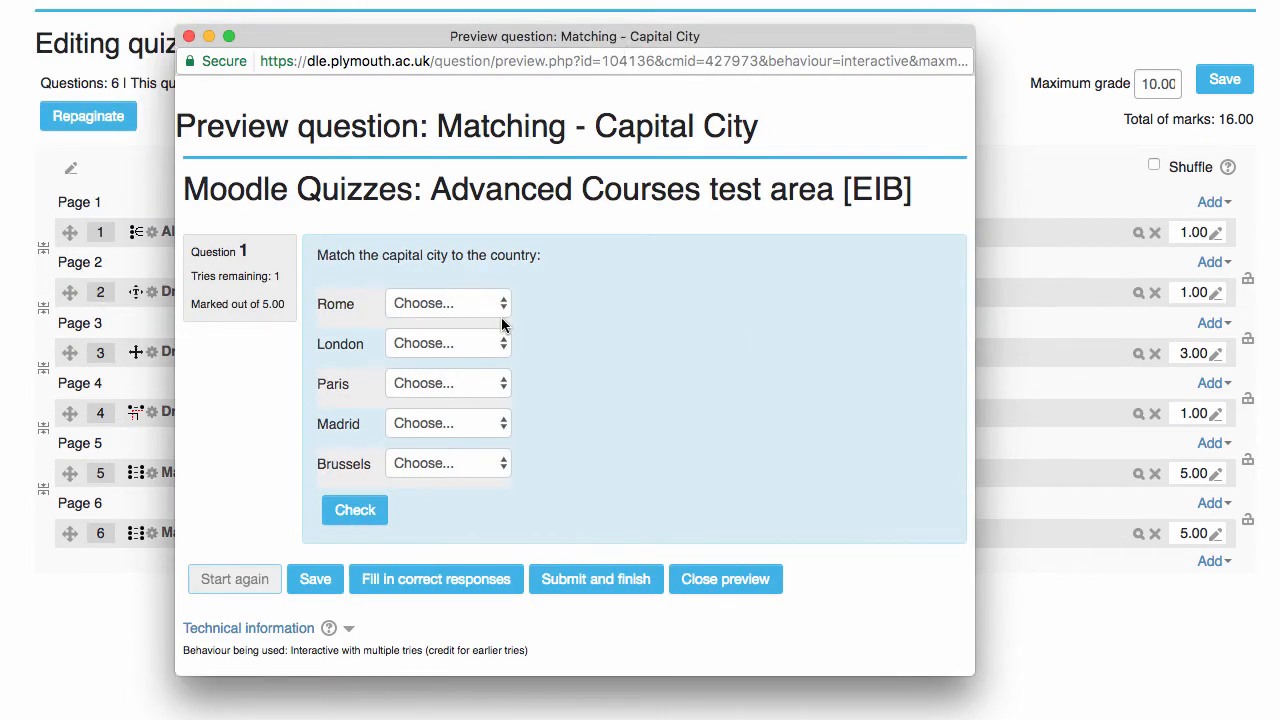
left_click(448, 304)
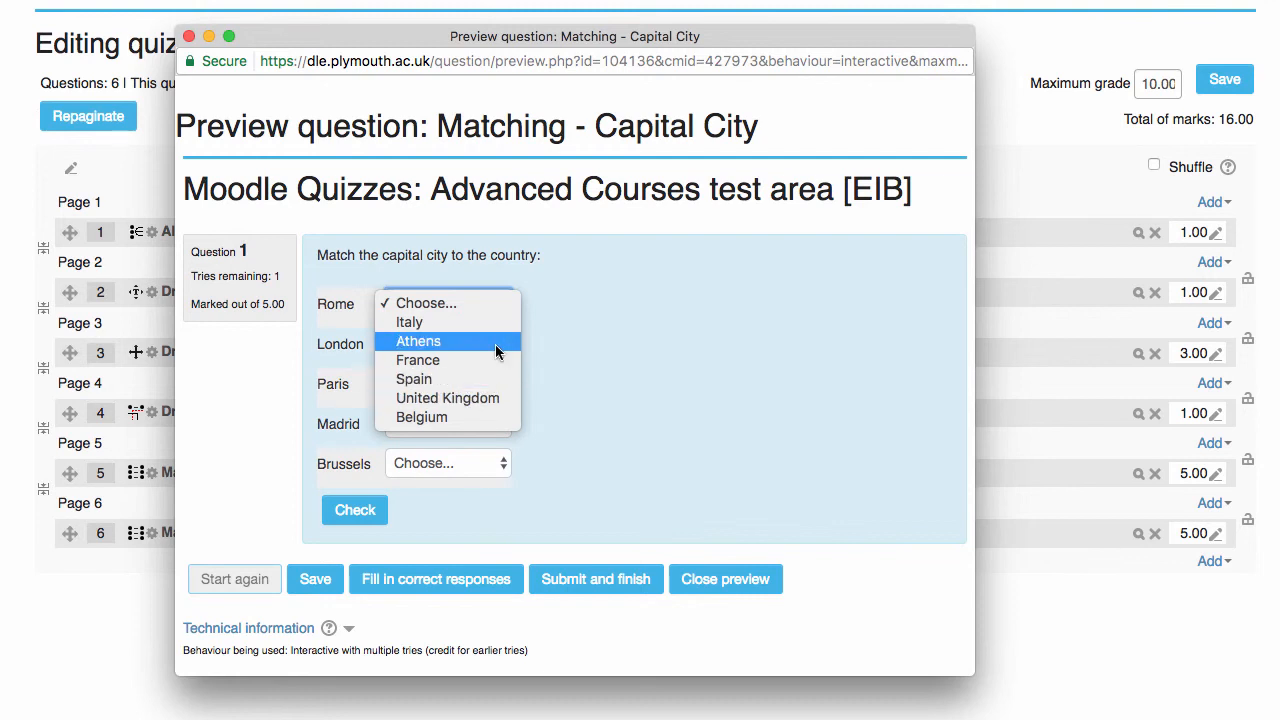
mouse_move(496, 332)
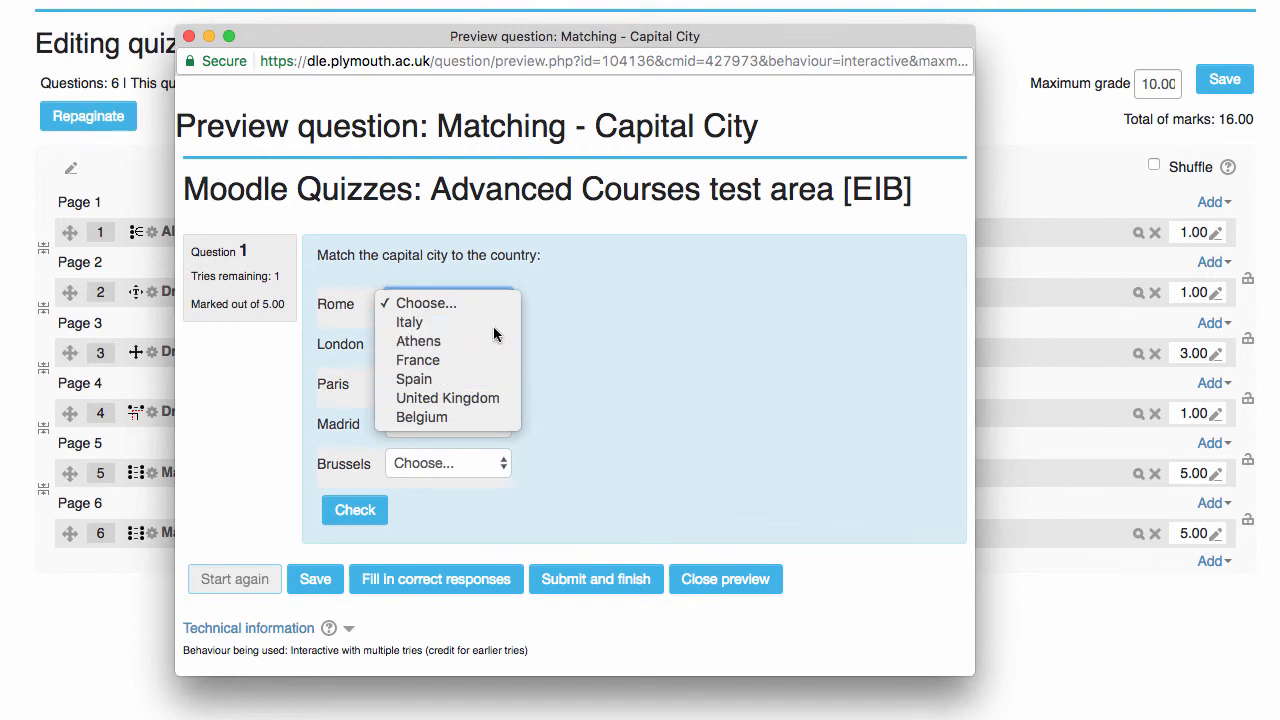
left_click(408, 320)
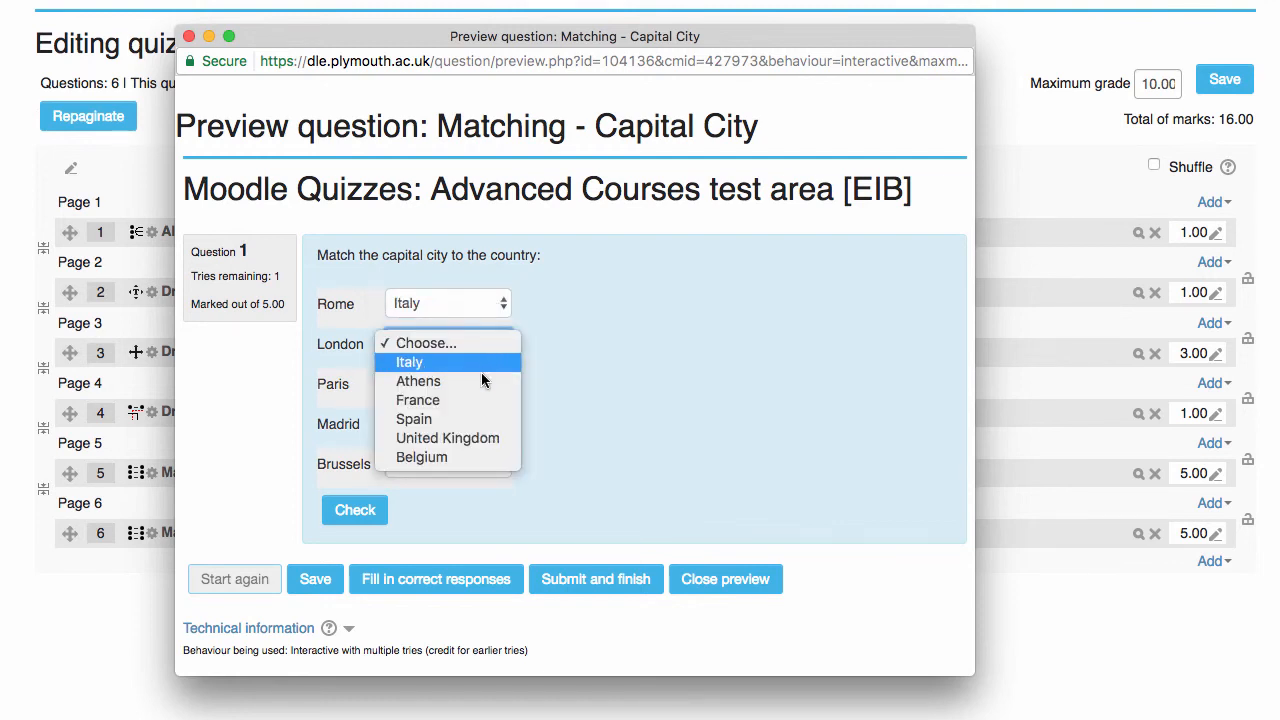
left_click(448, 438)
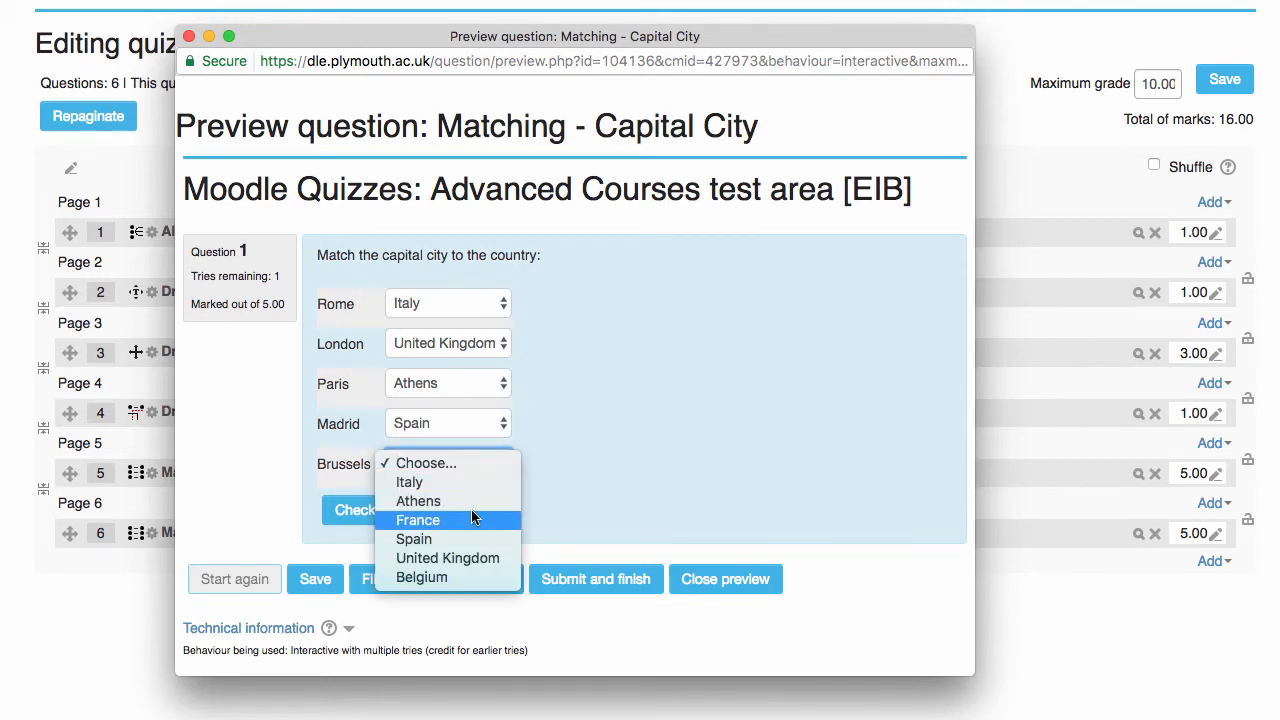
left_click(420, 576)
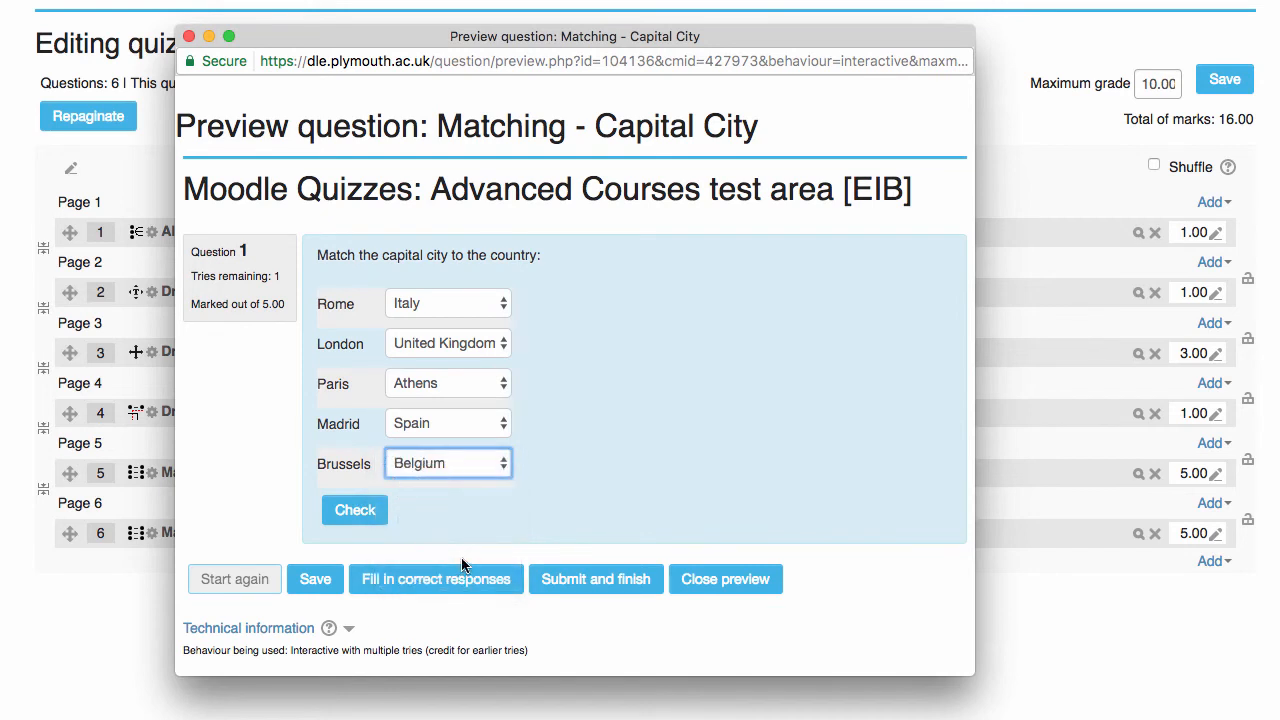
left_click(354, 510)
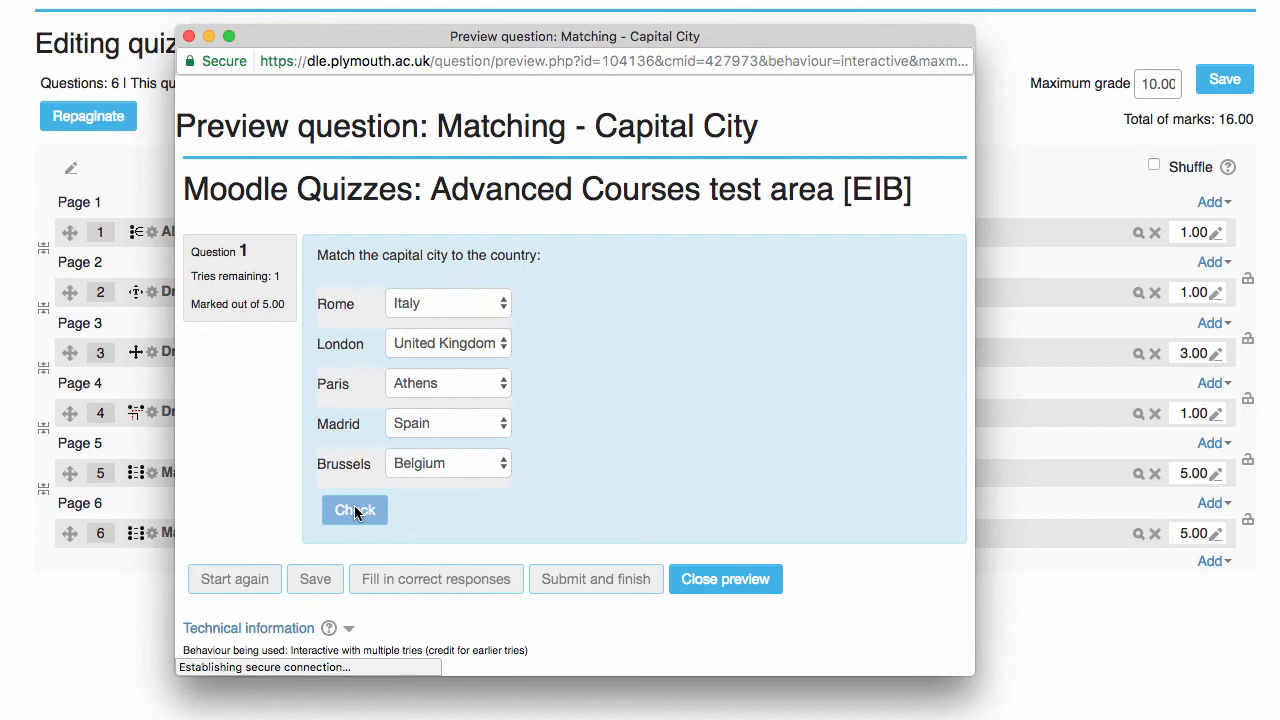
left_click(354, 510)
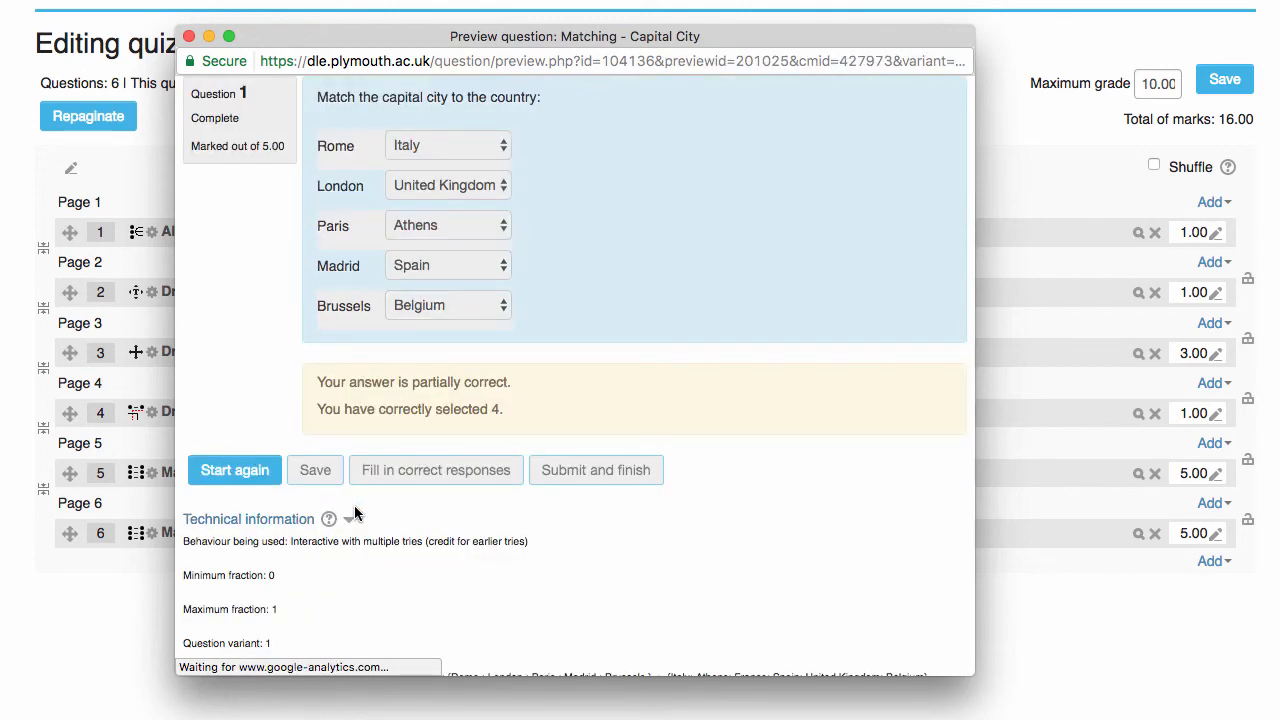